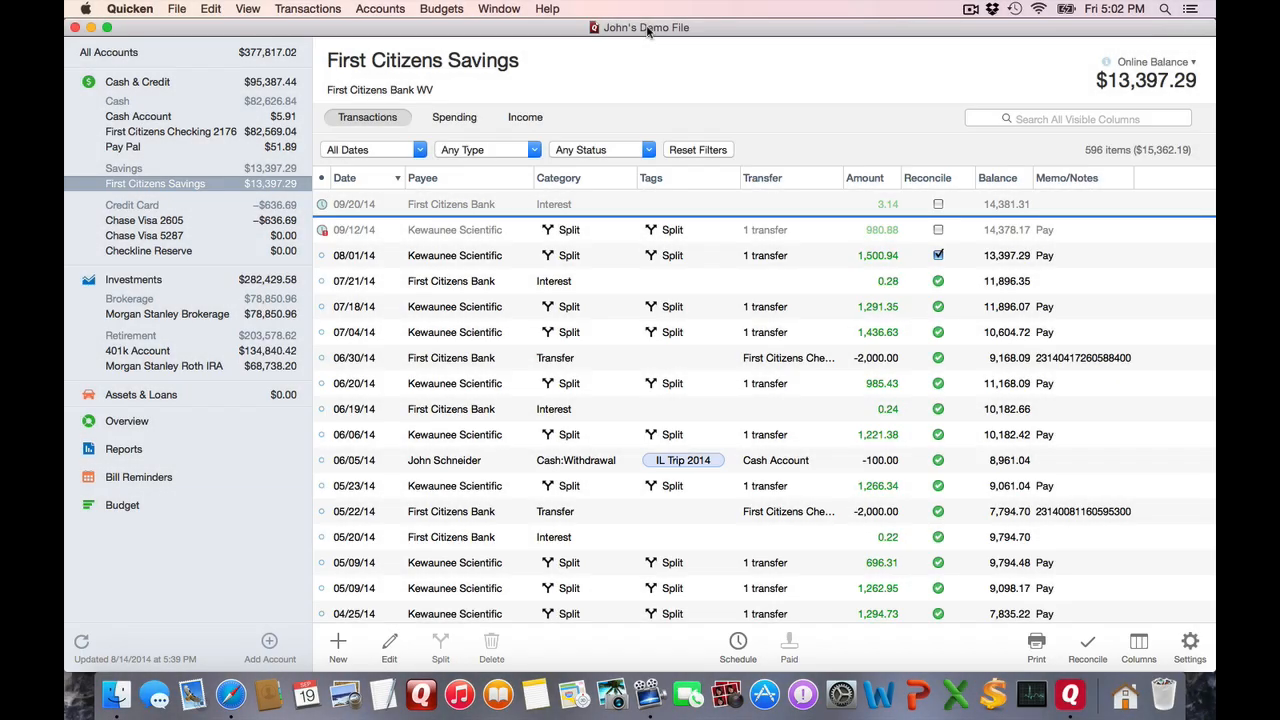
pyautogui.moveTo(500, 8)
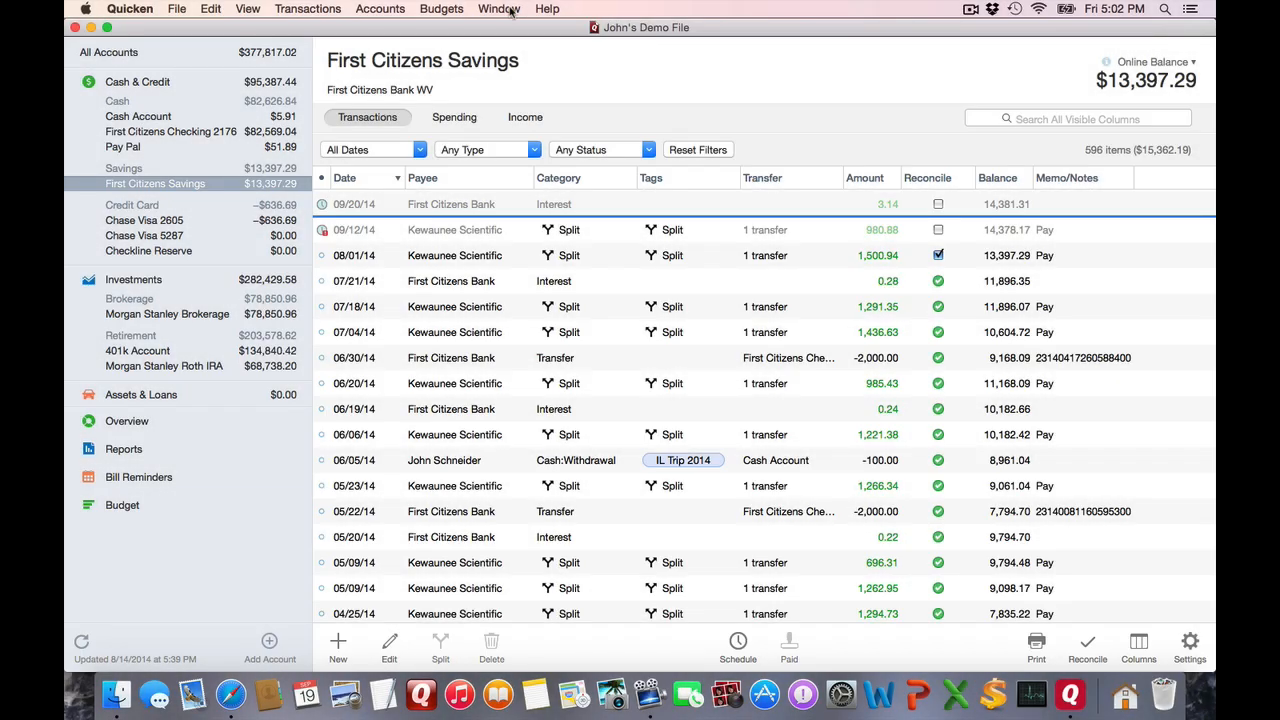
# Step: View the Categories list from the Window menu and inspect the Federal tax category's details unchanged
pyautogui.click(500, 8)
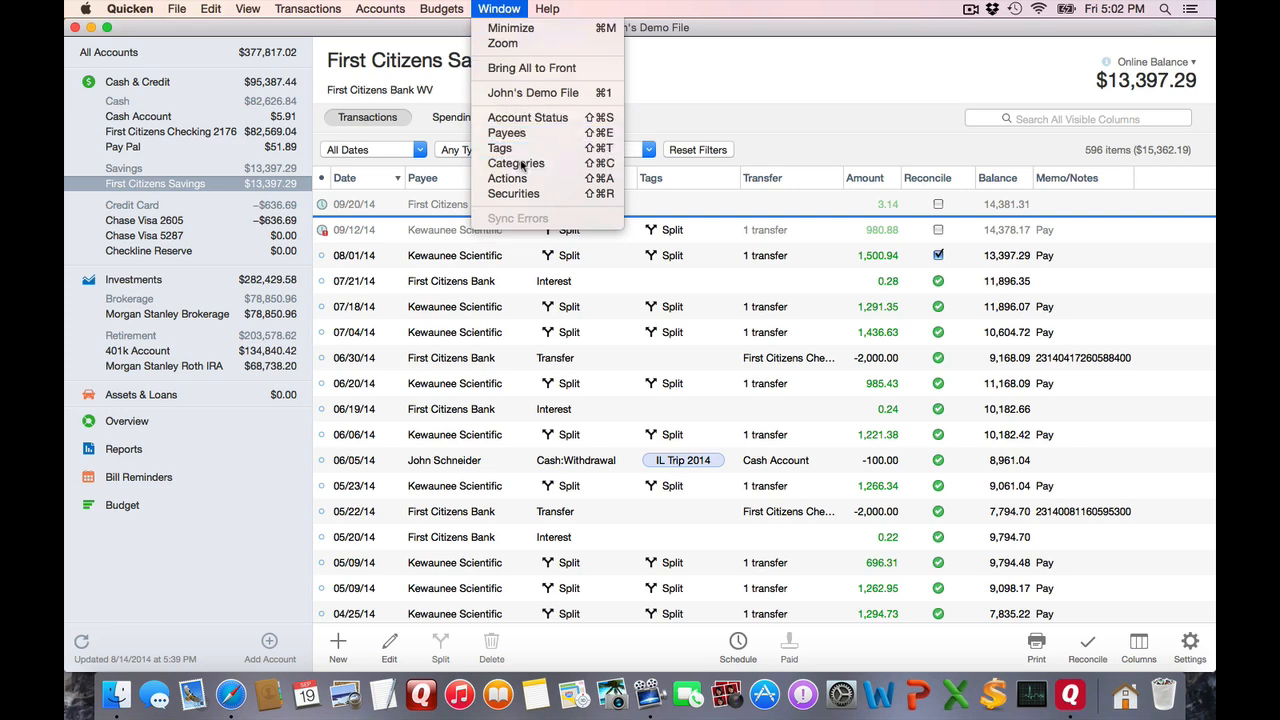
pyautogui.click(516, 164)
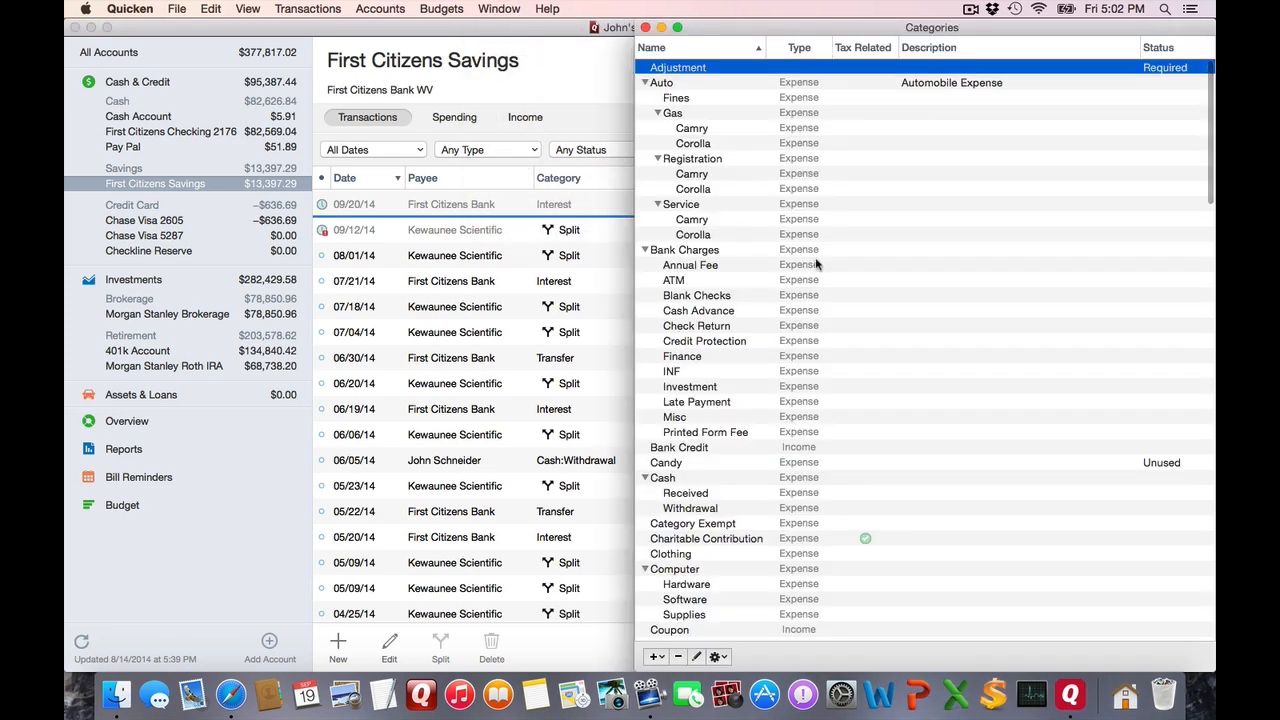
pyautogui.scroll(-3)
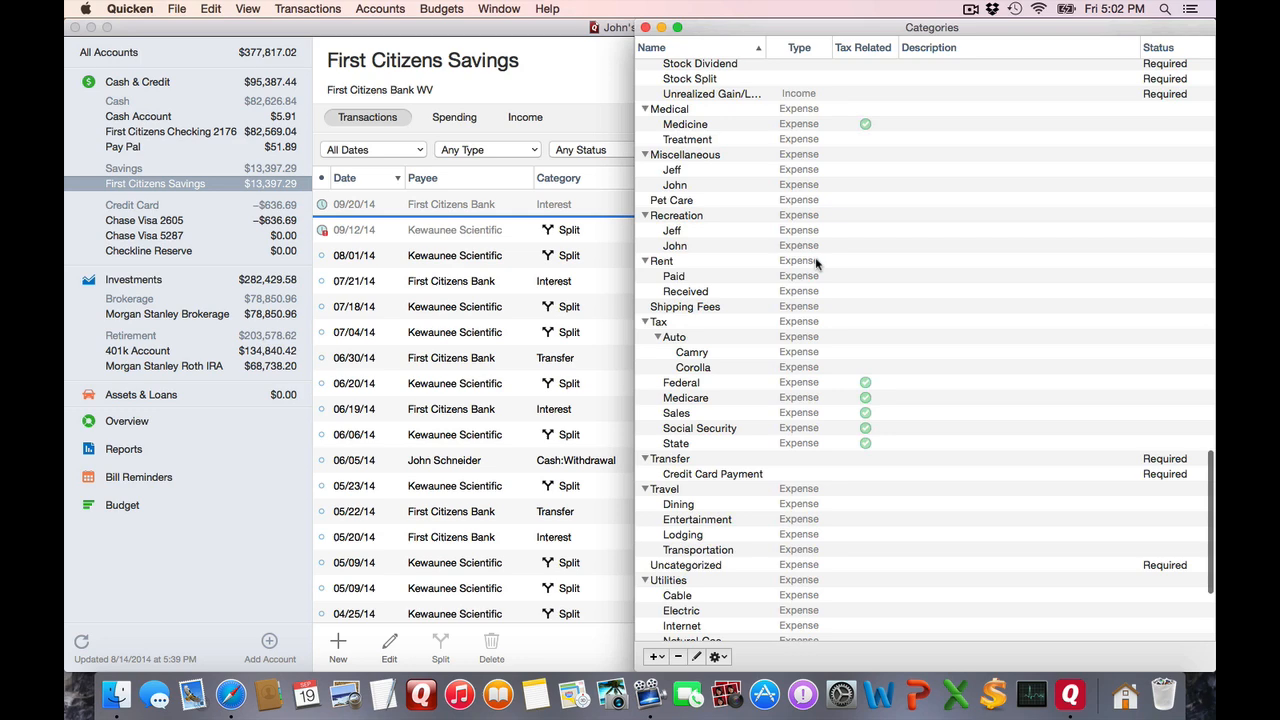
pyautogui.scroll(-3)
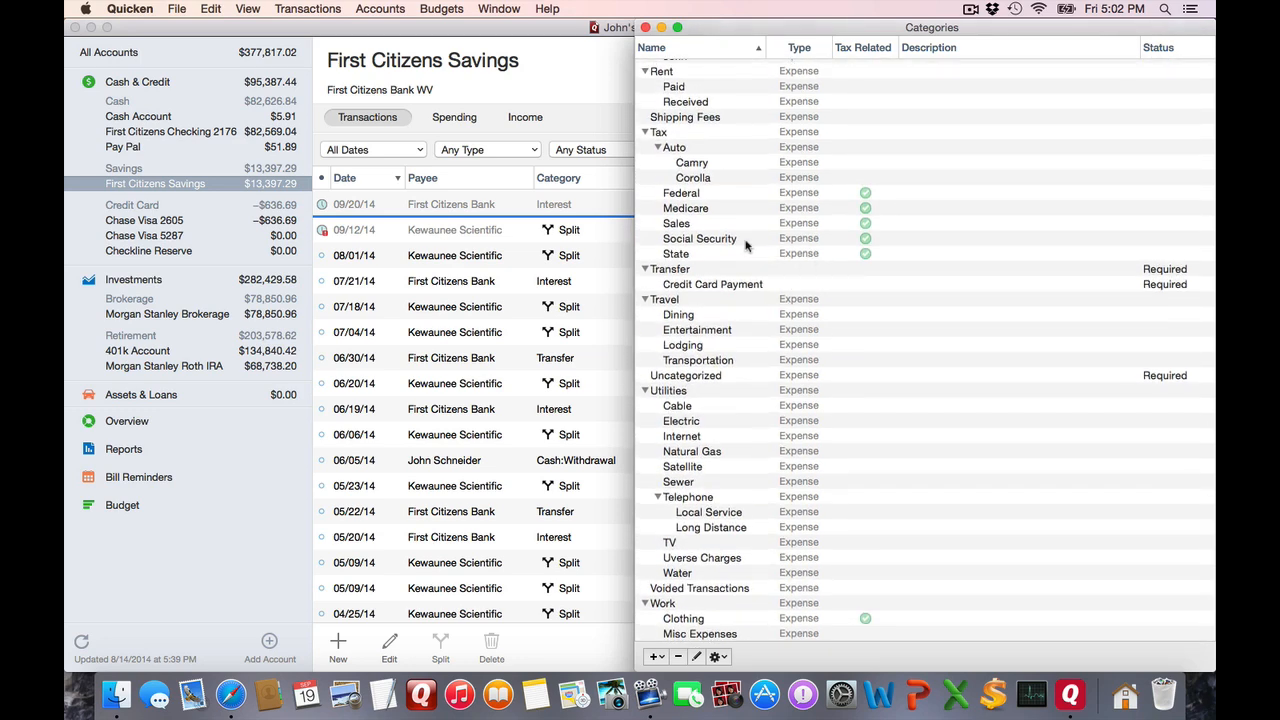
pyautogui.click(680, 192)
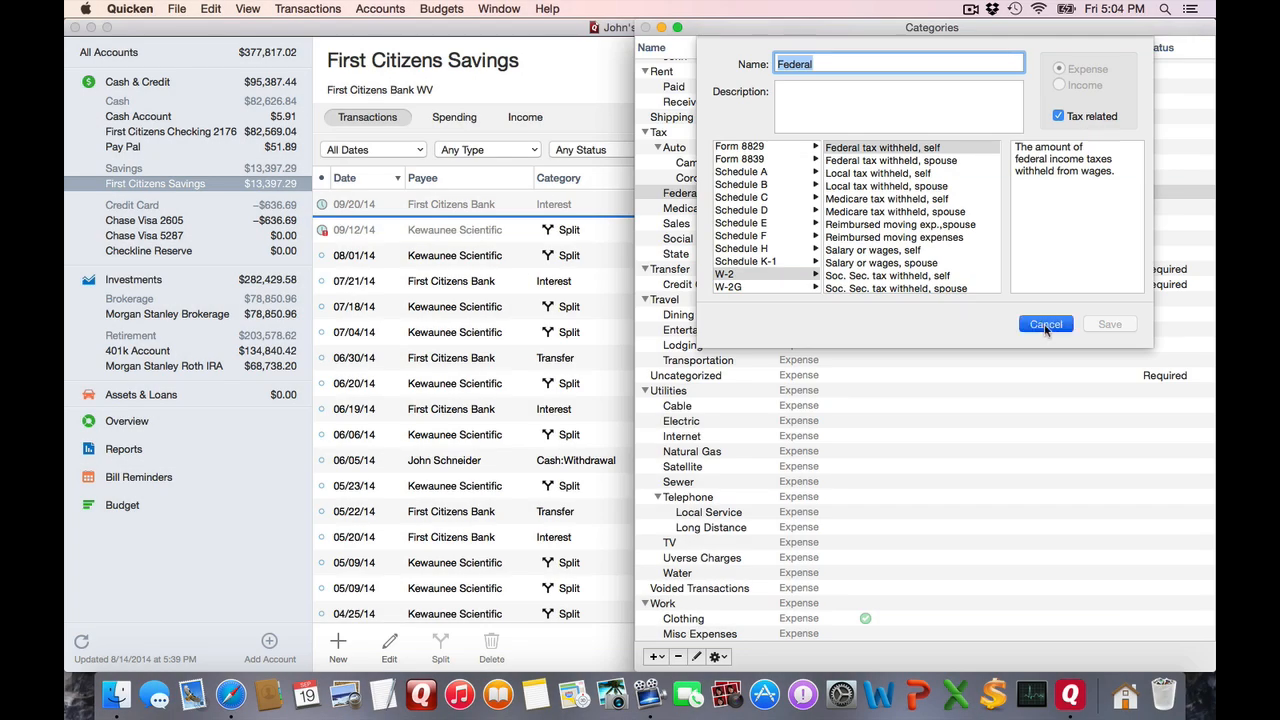
pyautogui.click(1044, 324)
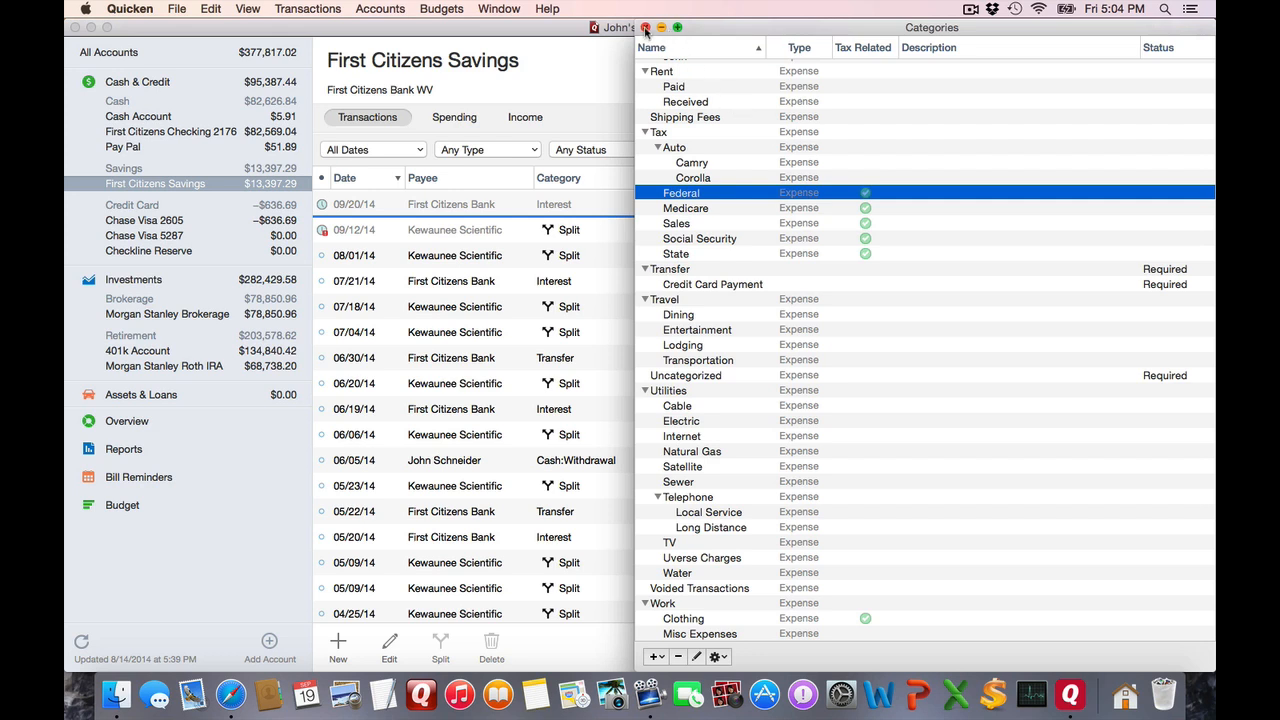
# Step: Close the Categories list and bring up the Schedule options in the savings register
pyautogui.click(644, 28)
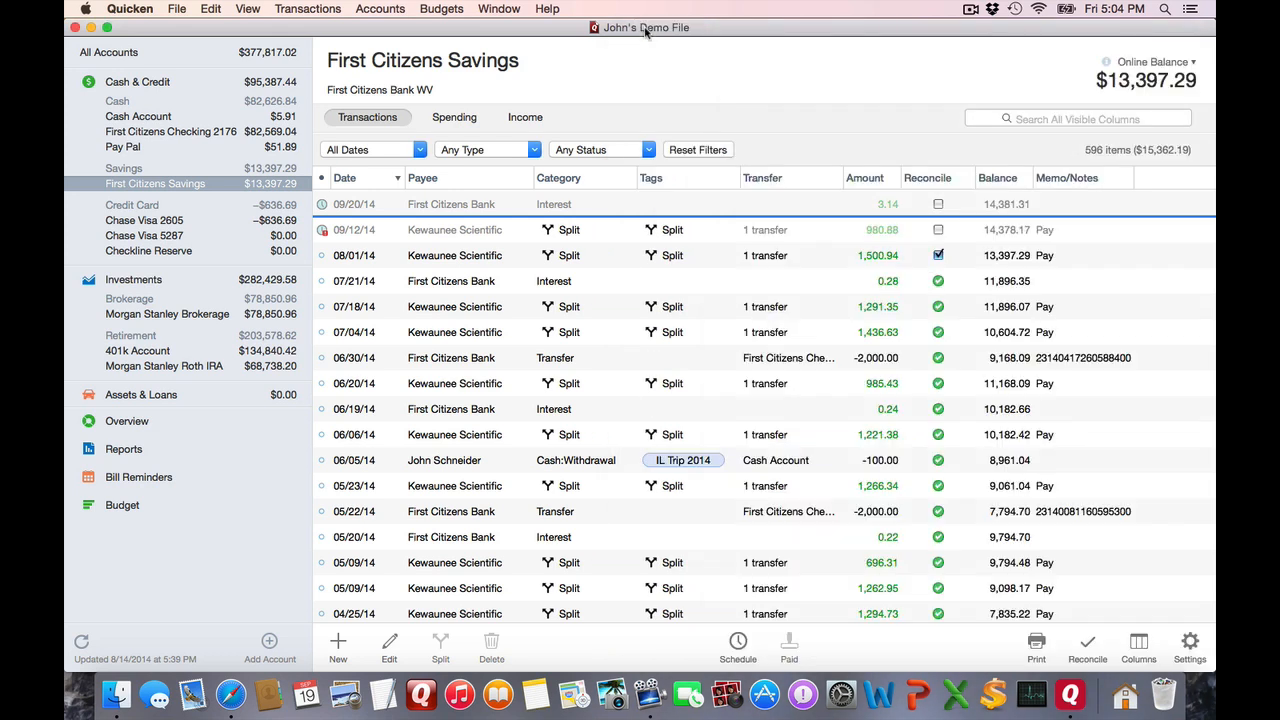
pyautogui.moveTo(724, 296)
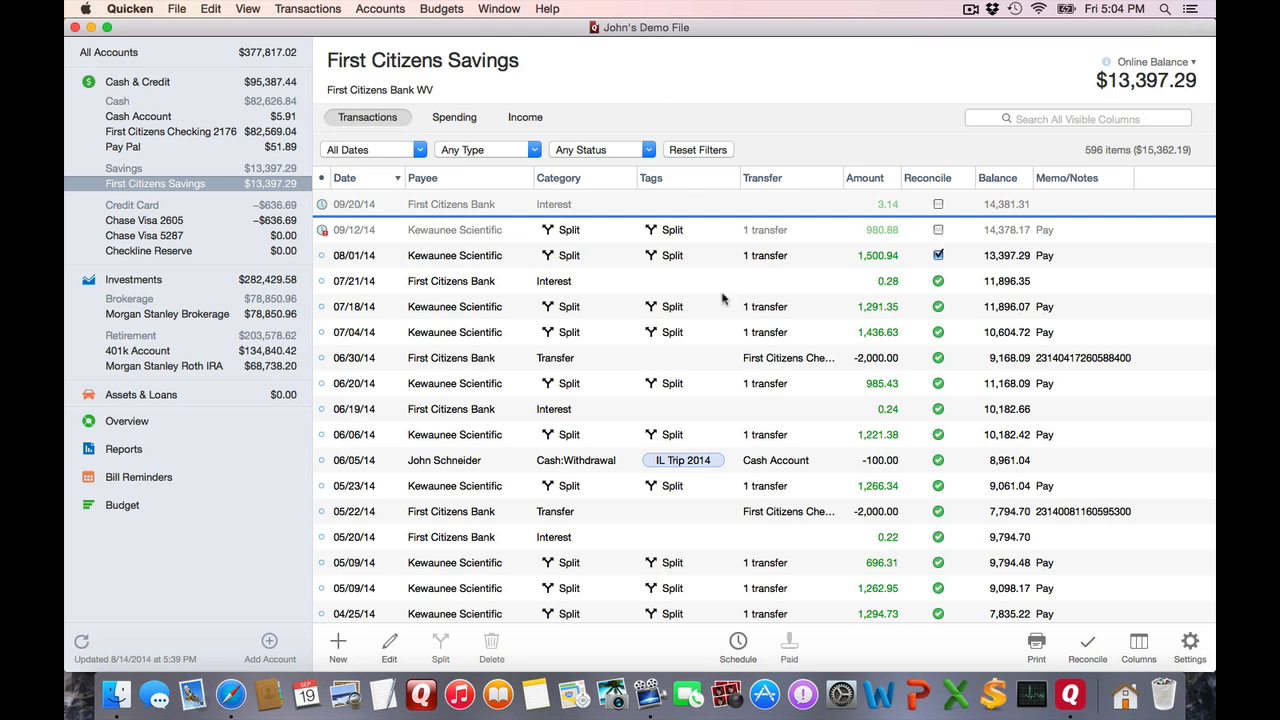
pyautogui.moveTo(776, 564)
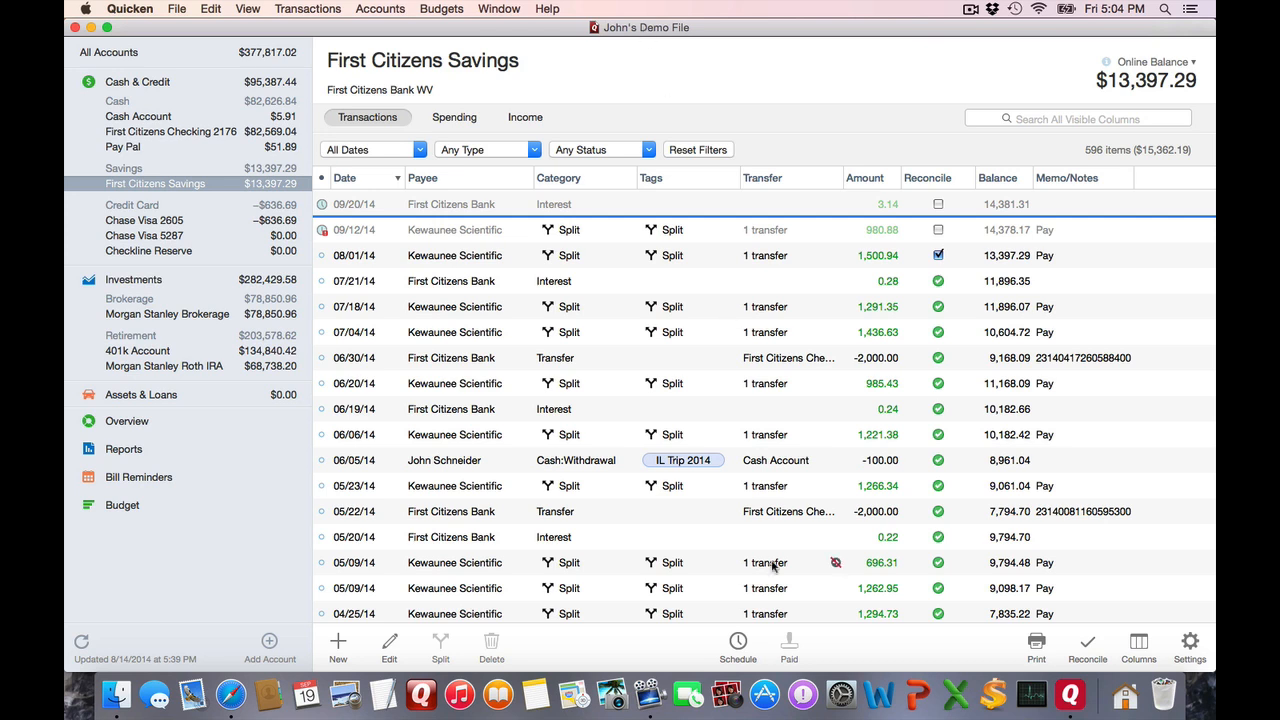
pyautogui.click(738, 644)
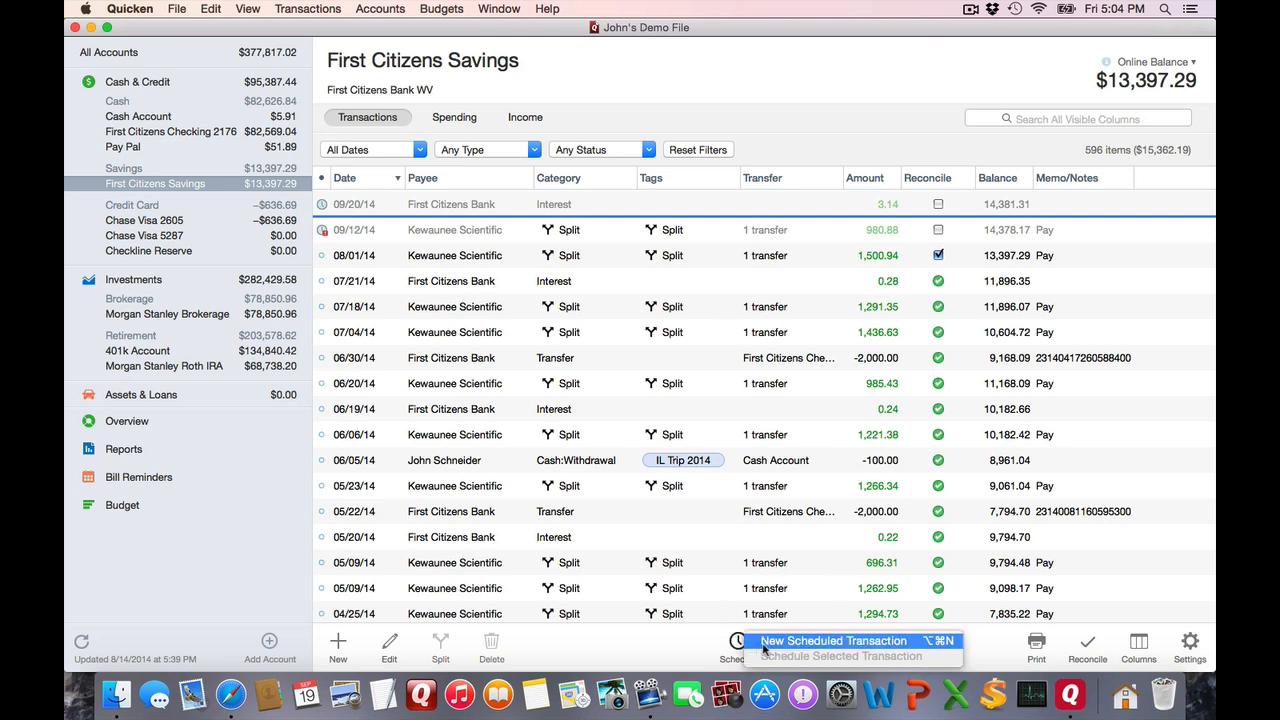
# Step: Create a scheduled transaction repeating every other Thursday starting September 18, 2014
pyautogui.click(338, 640)
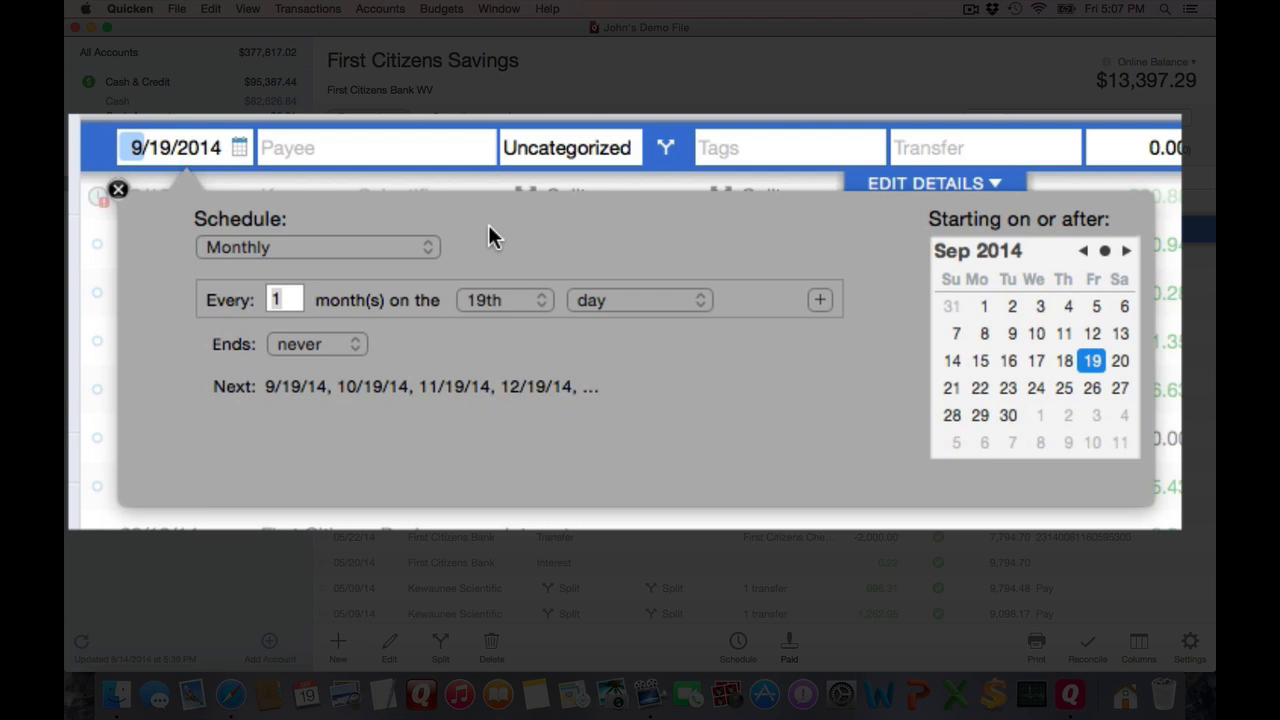
pyautogui.moveTo(404, 256)
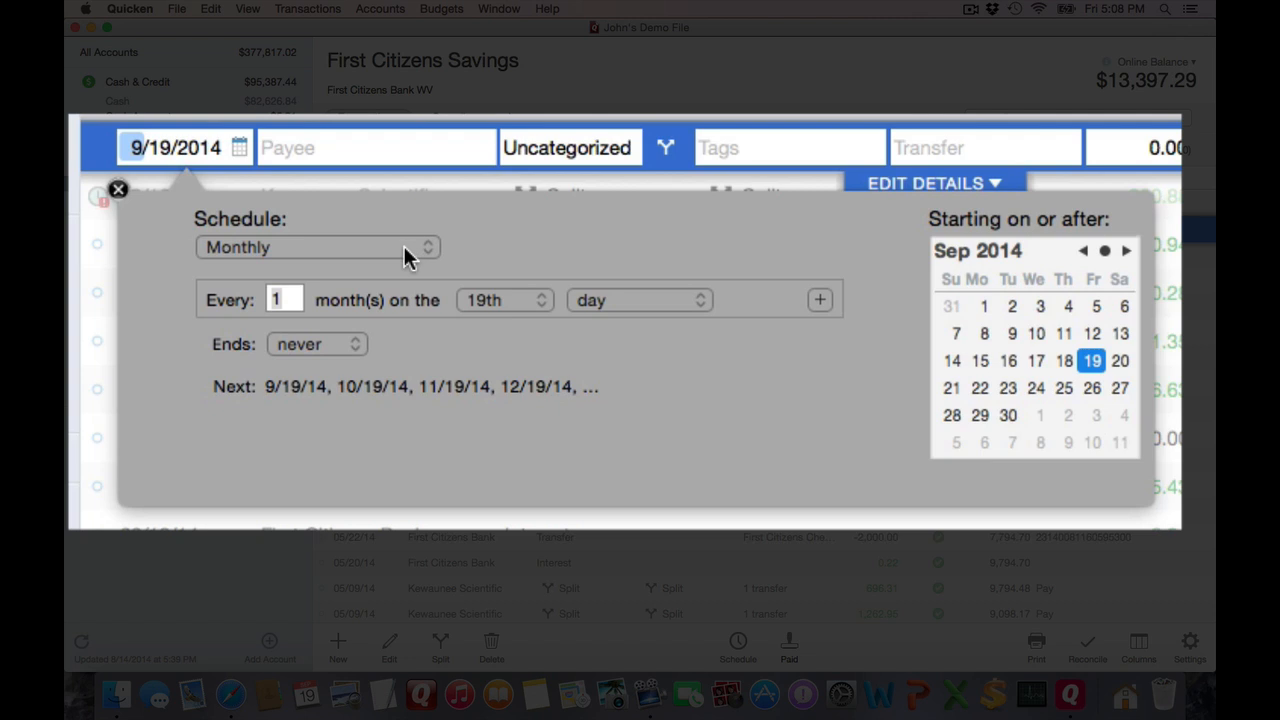
pyautogui.click(316, 248)
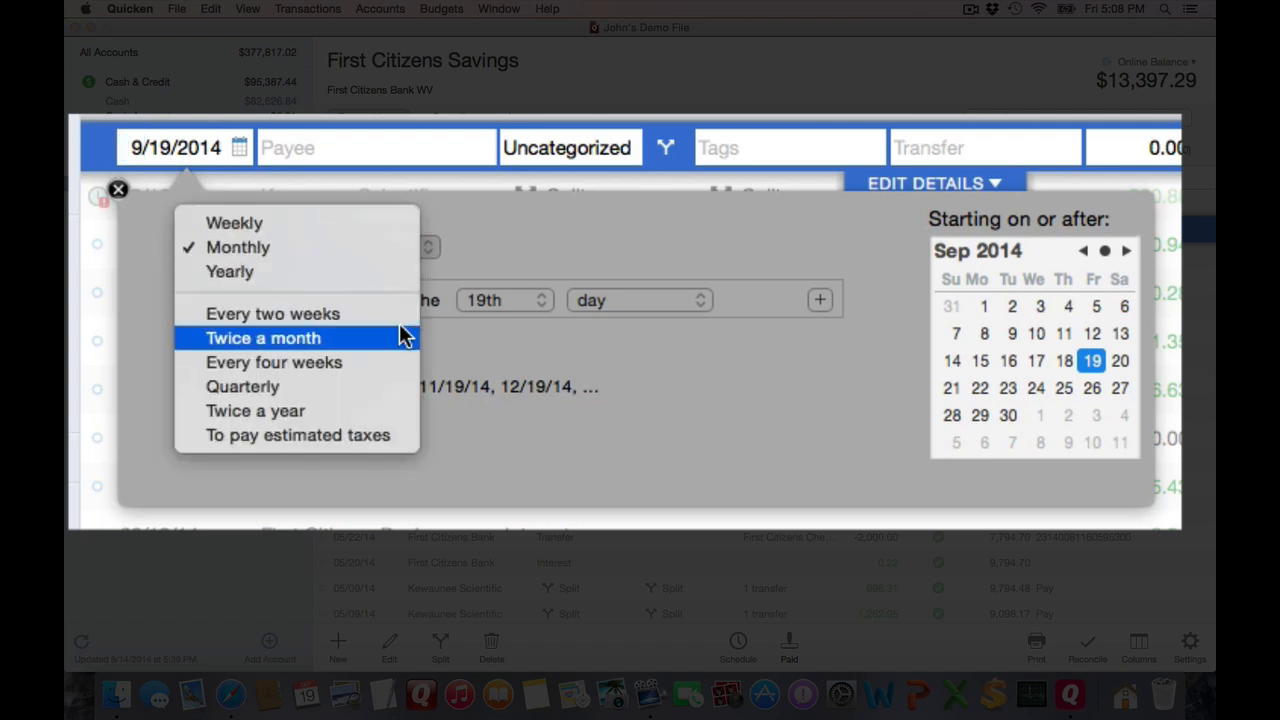
pyautogui.click(272, 312)
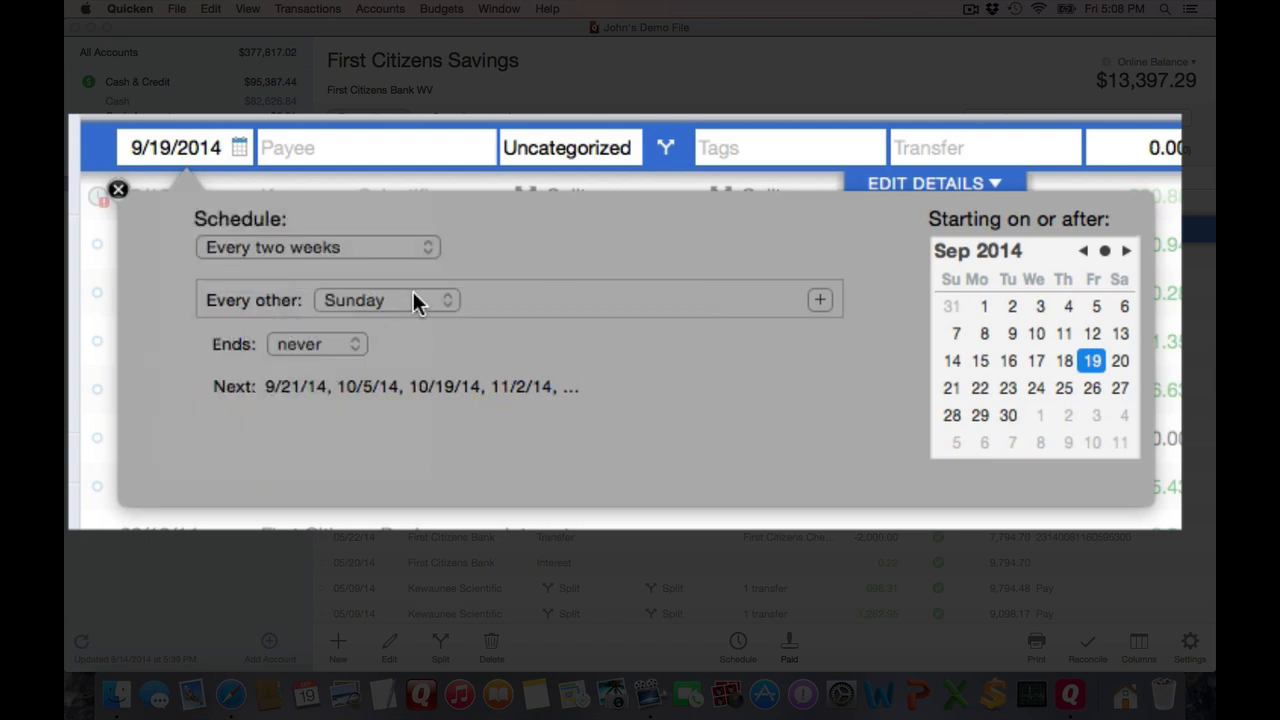
pyautogui.click(384, 300)
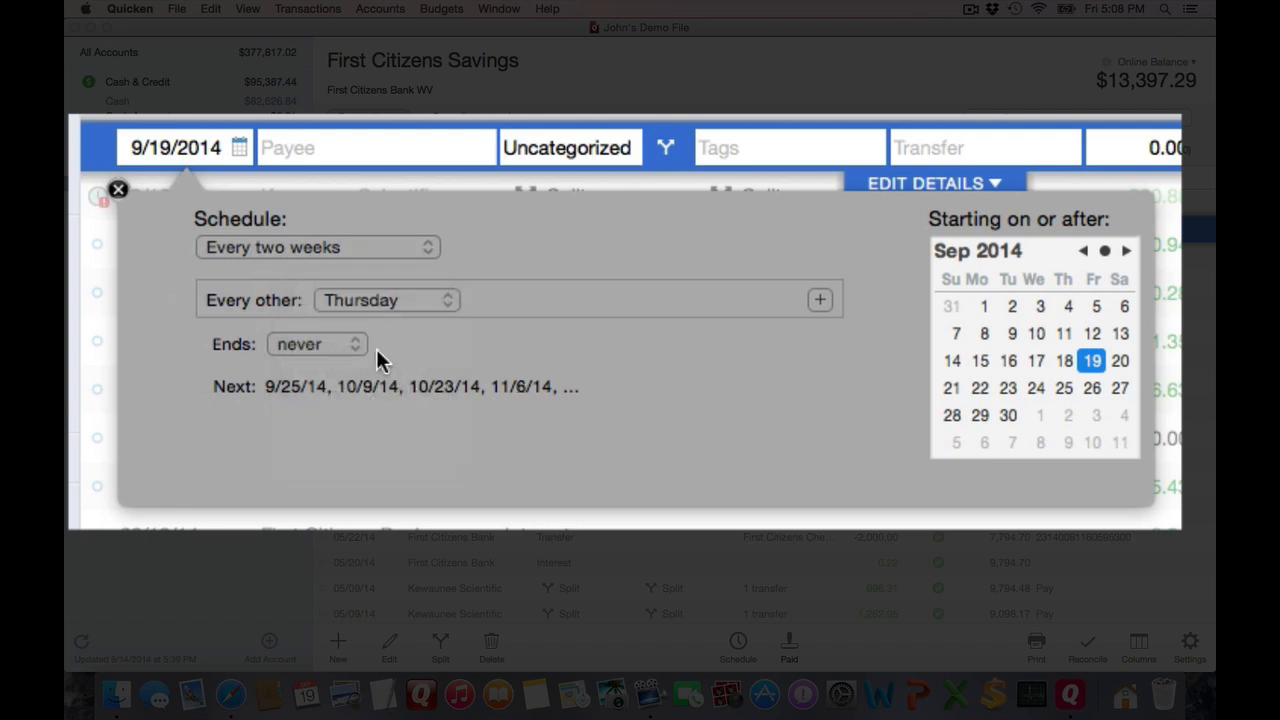
pyautogui.moveTo(284, 400)
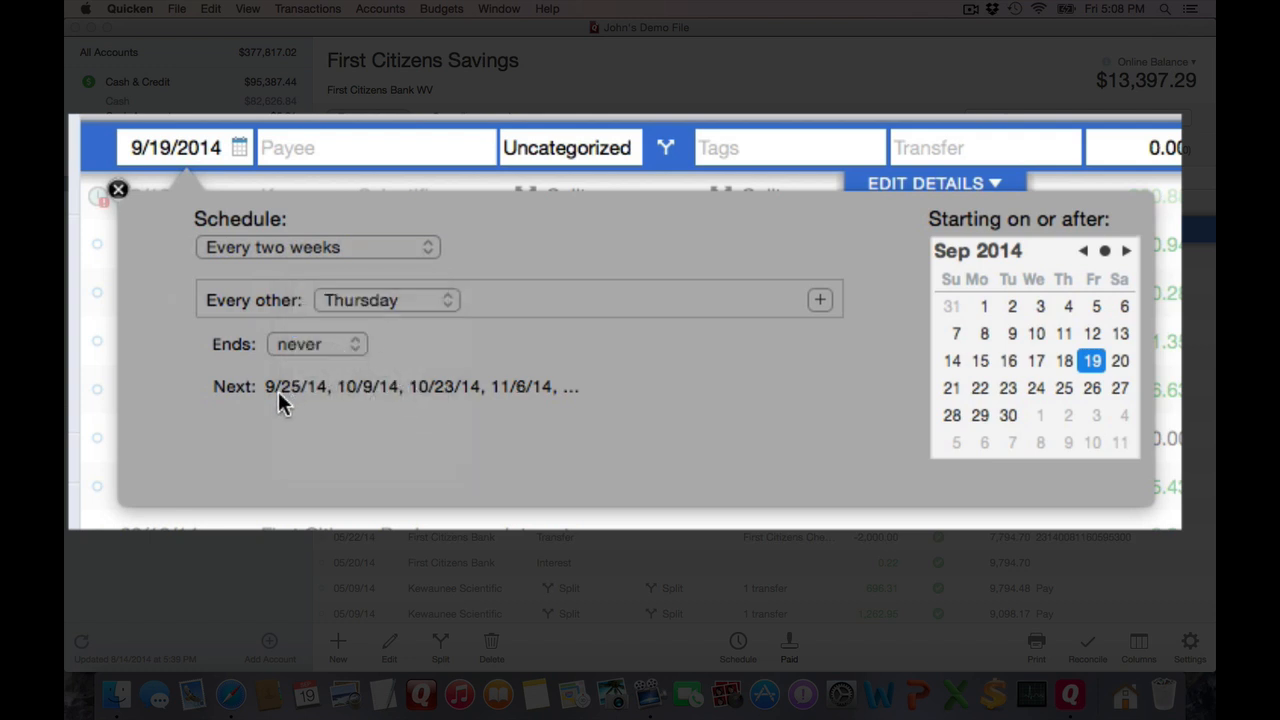
pyautogui.moveTo(304, 410)
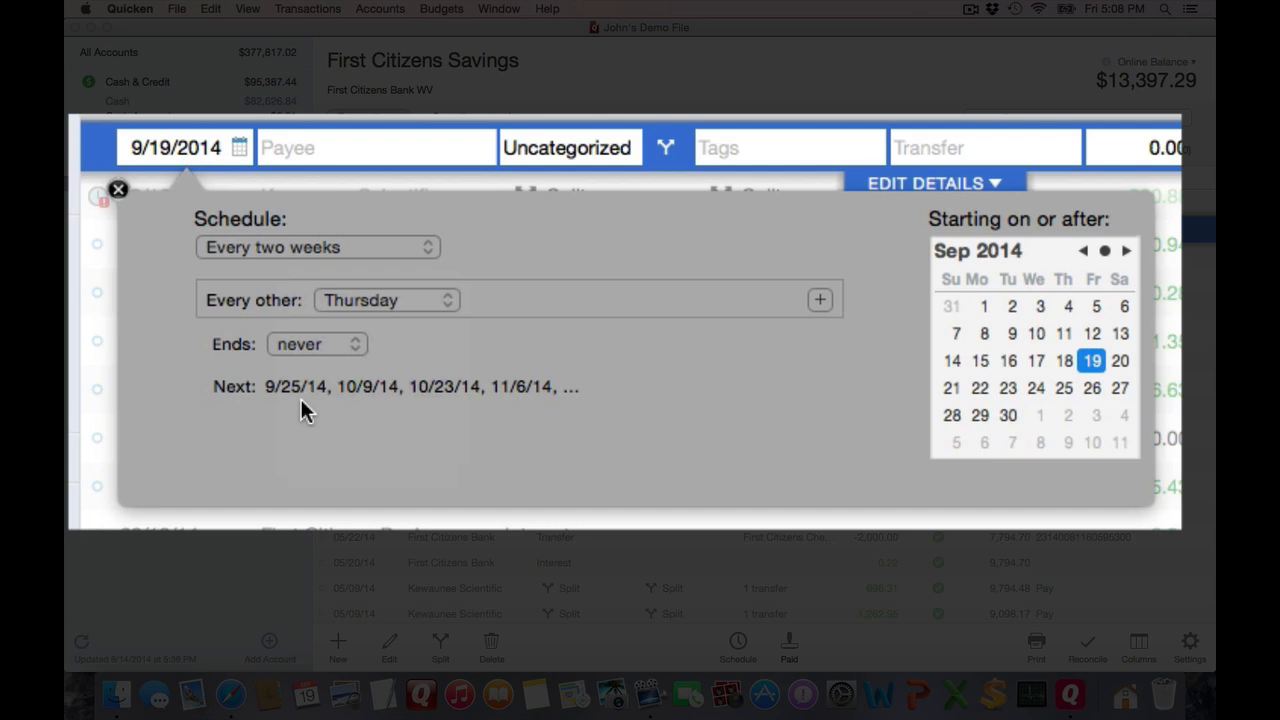
pyautogui.moveTo(1068, 364)
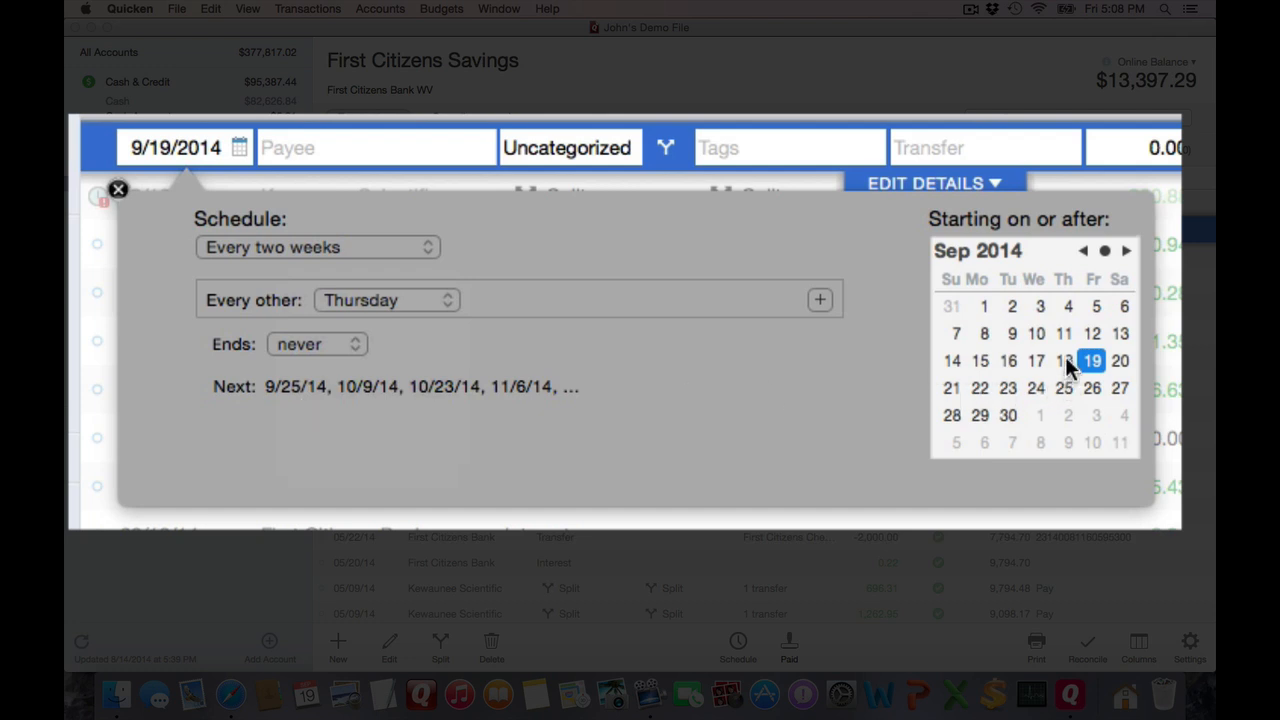
pyautogui.click(1064, 360)
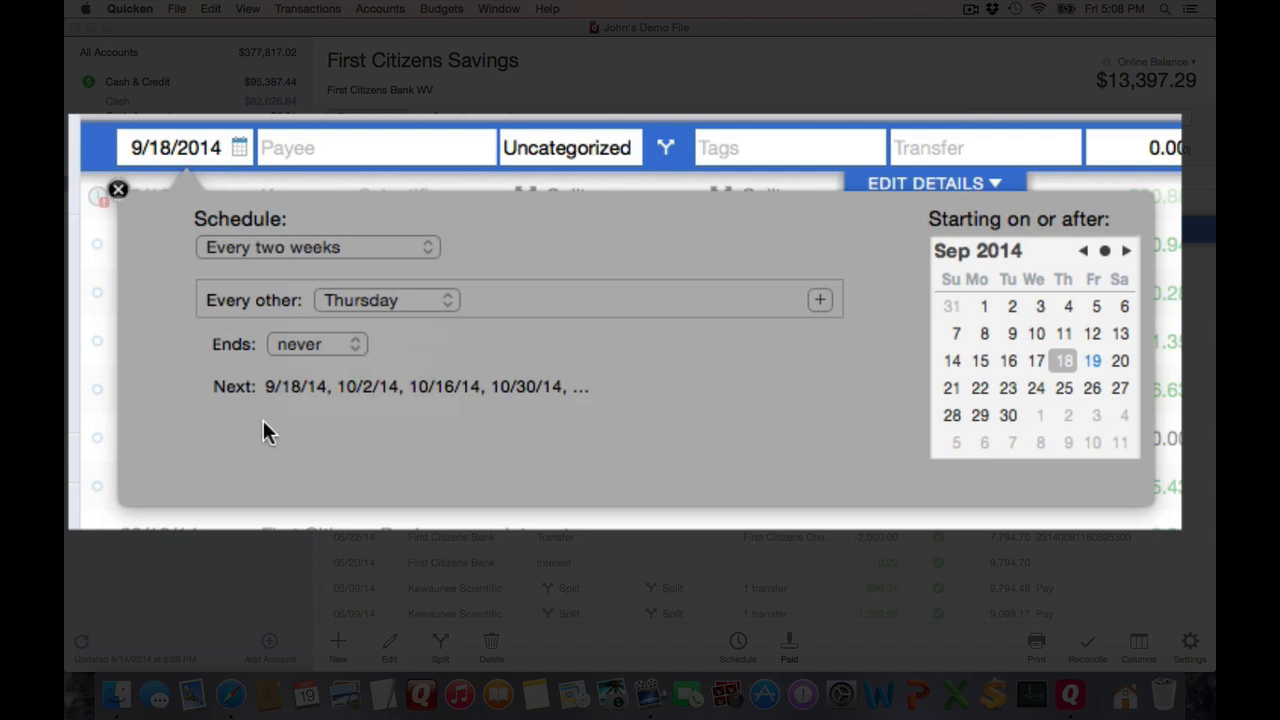
pyautogui.moveTo(456, 420)
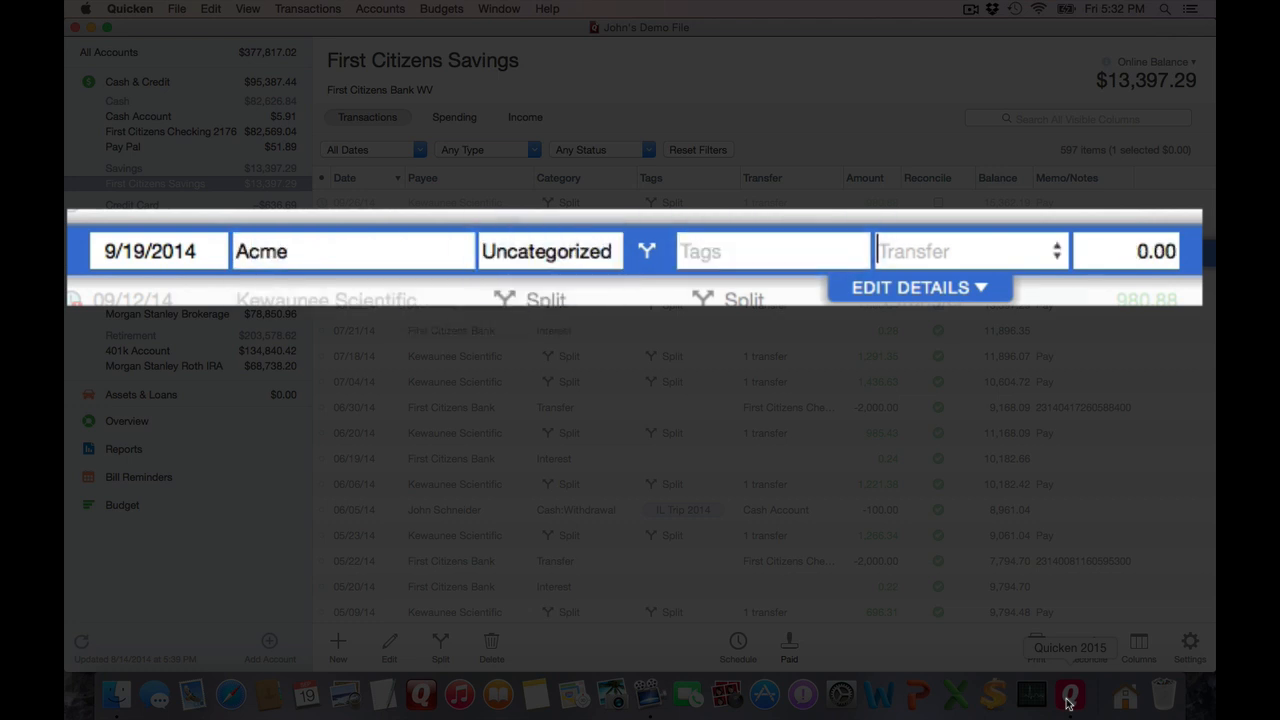
# Step: Enter the Acme paycheck amount of 1,500.00 in the Amount field
pyautogui.click(1128, 252)
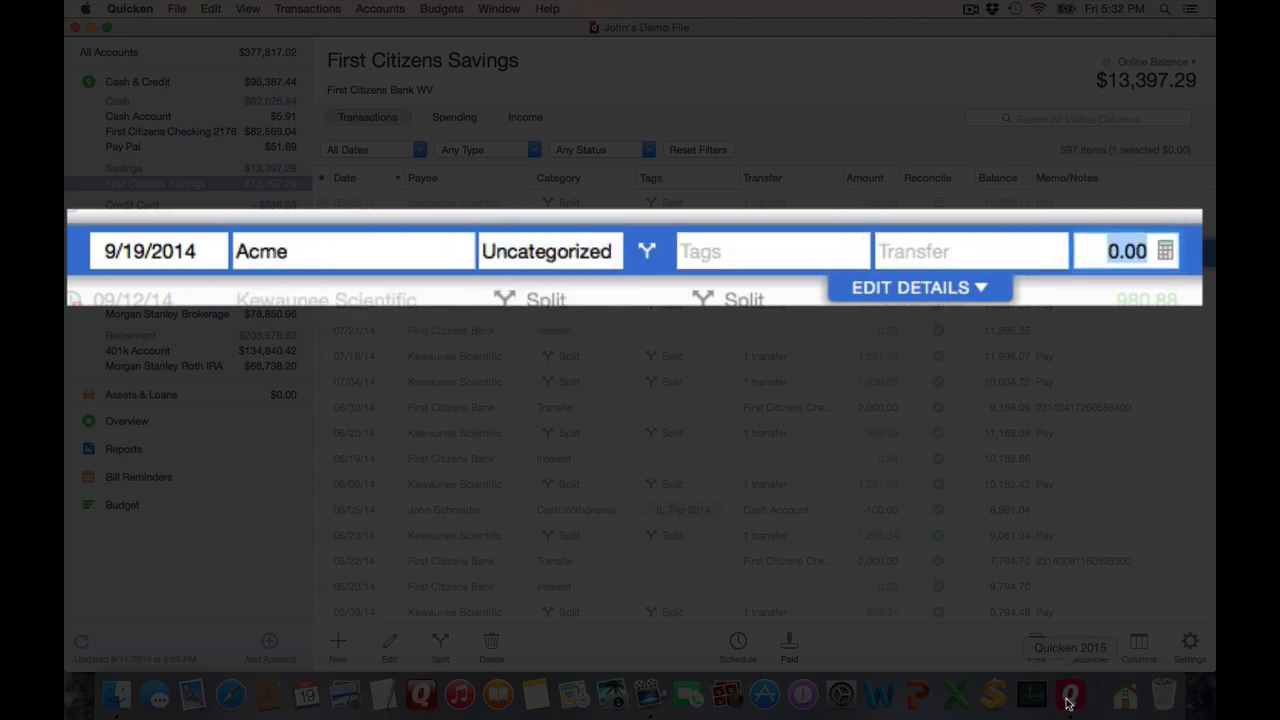
pyautogui.write('+15.00')
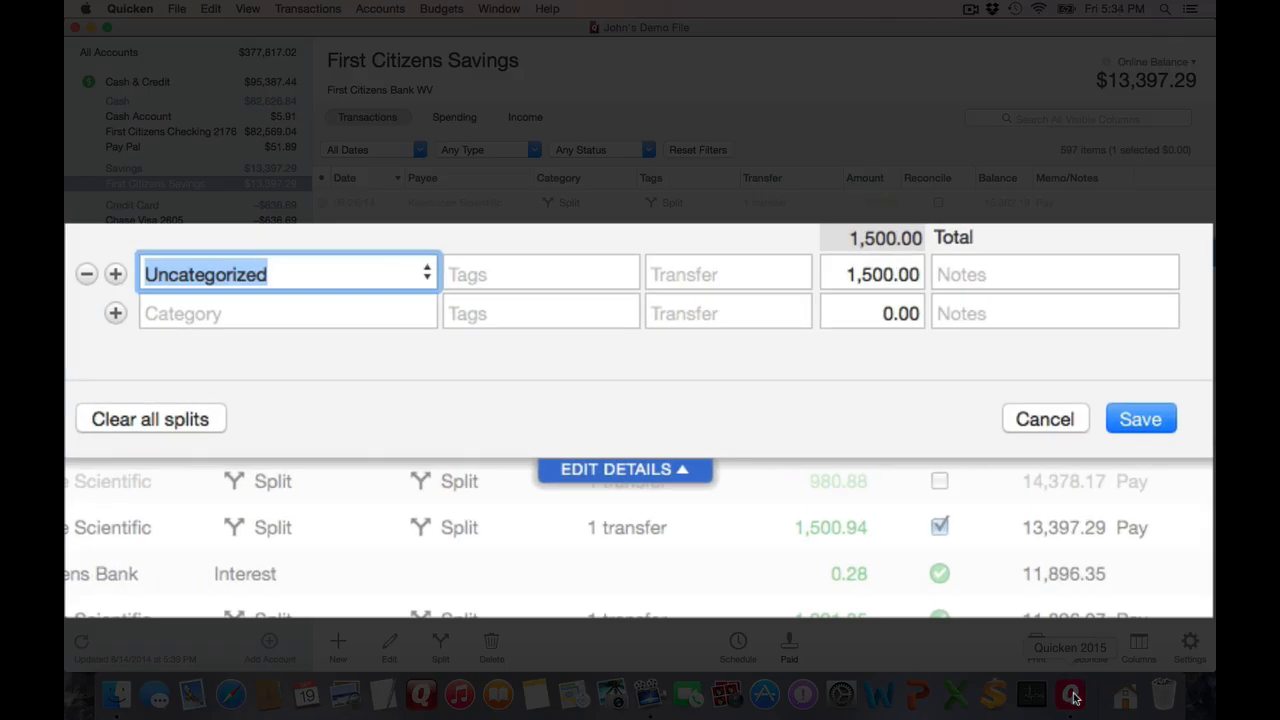
# Step: Assign the salary Income category to the first split and add a Tax:Federal line of -275.00
pyautogui.write('Income:Jury Duty')
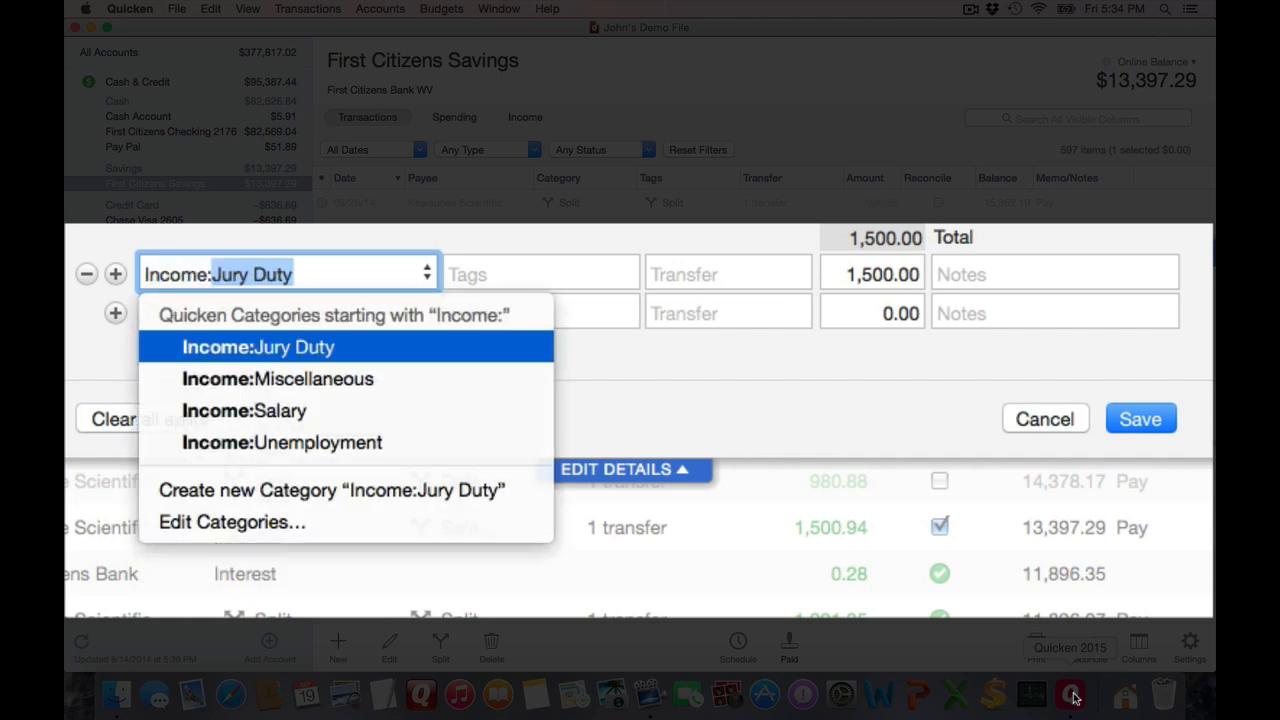
pyautogui.click(244, 410)
pyautogui.write('3,000')
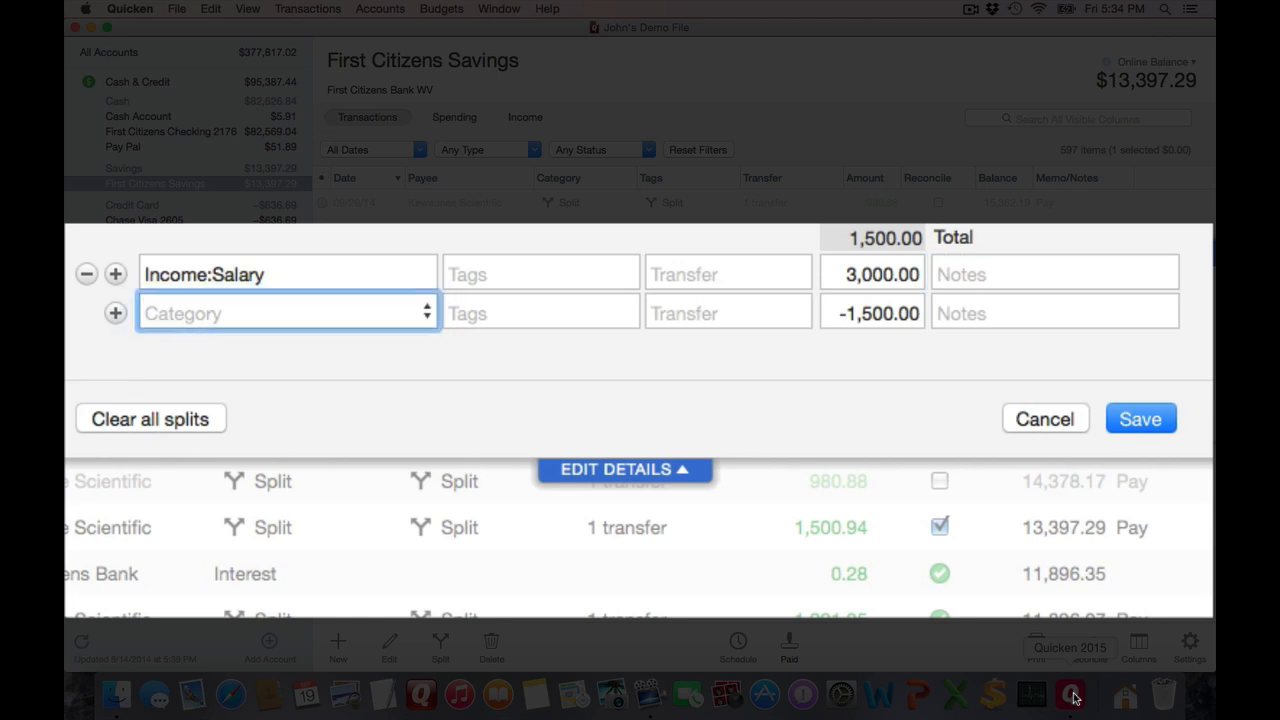
pyautogui.click(288, 312)
pyautogui.write('Tax:')
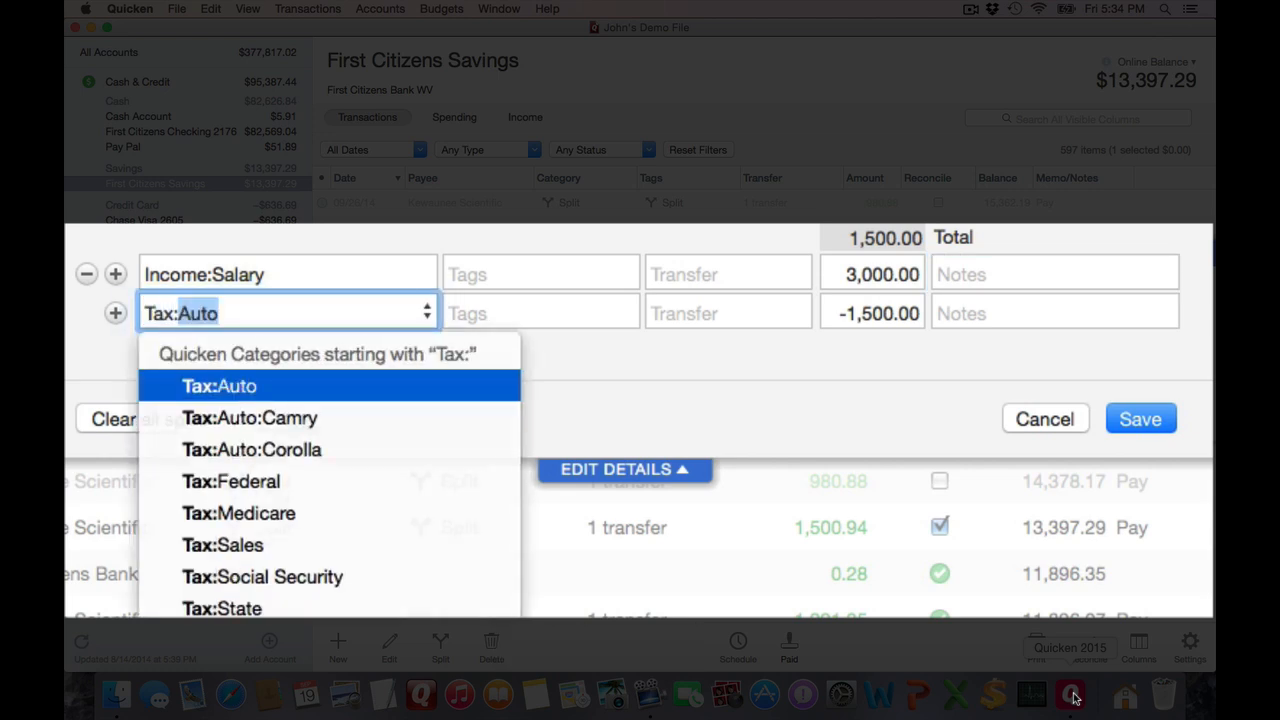
pyautogui.click(232, 480)
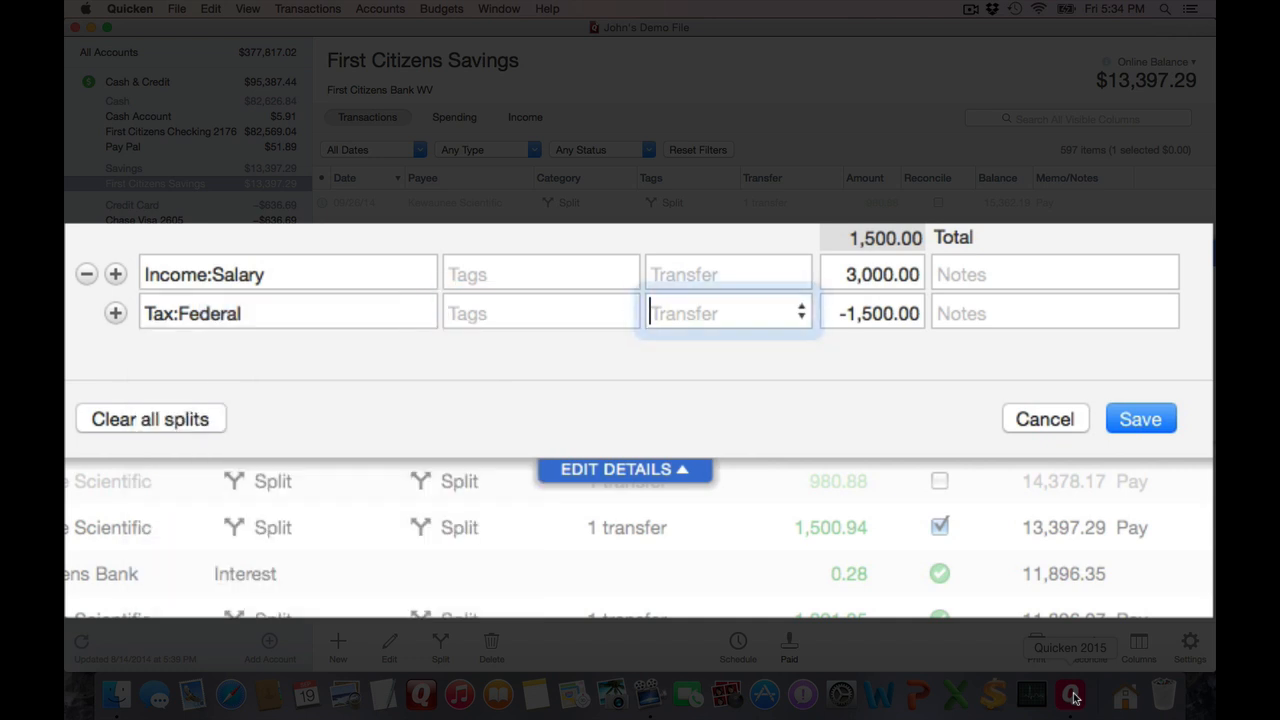
pyautogui.write('0.02')
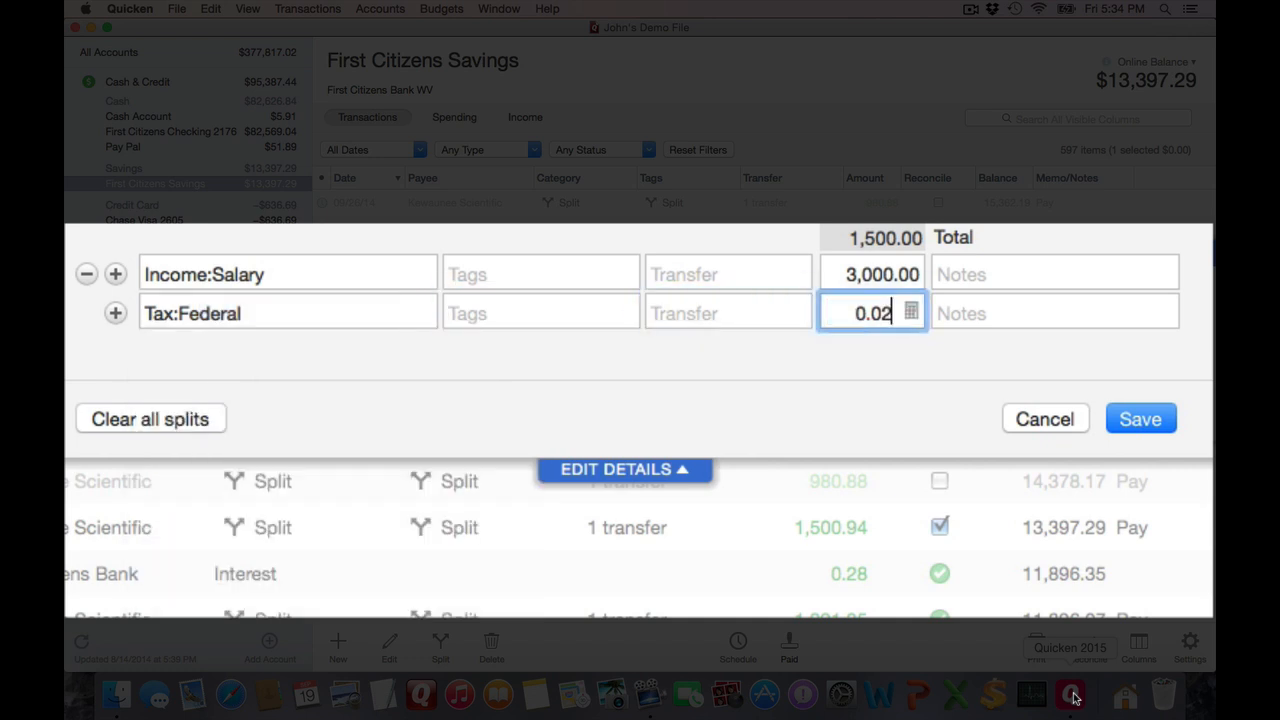
pyautogui.write('275.')
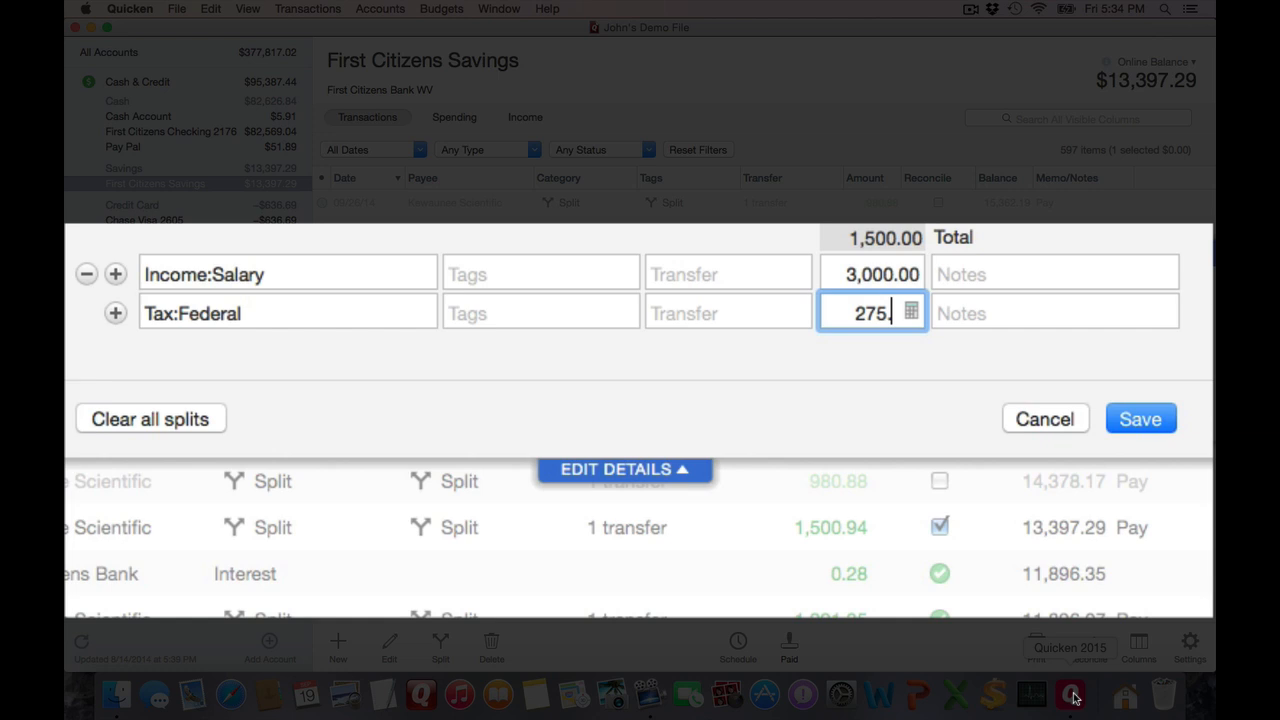
pyautogui.press('tab')
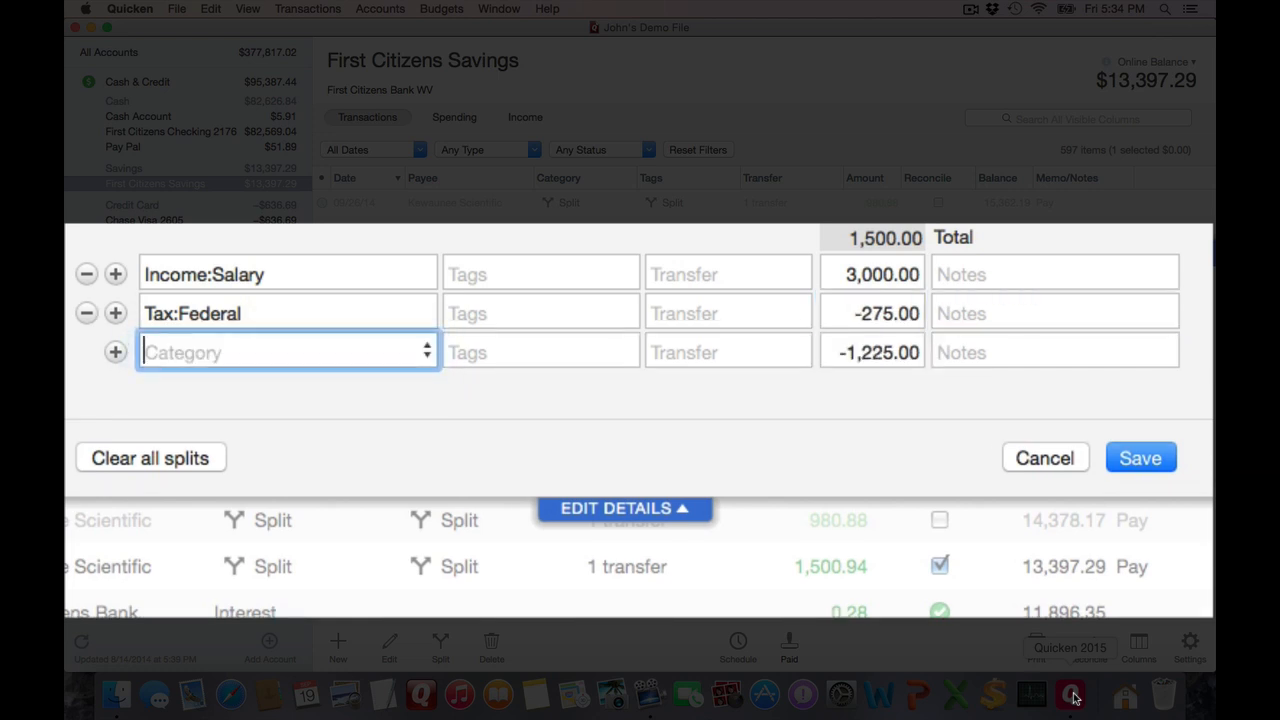
# Step: Add a Tax:Social Security deduction line of -150.00
pyautogui.write('Tax:Social Security')
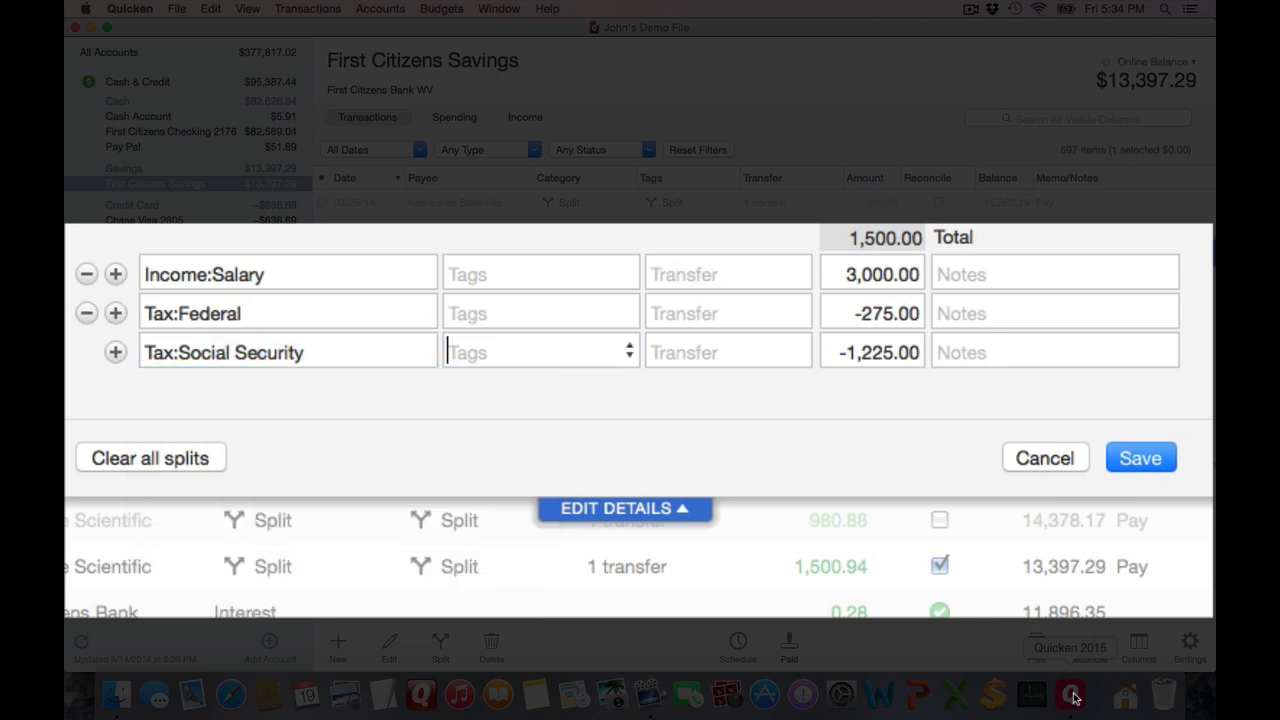
pyautogui.click(872, 352)
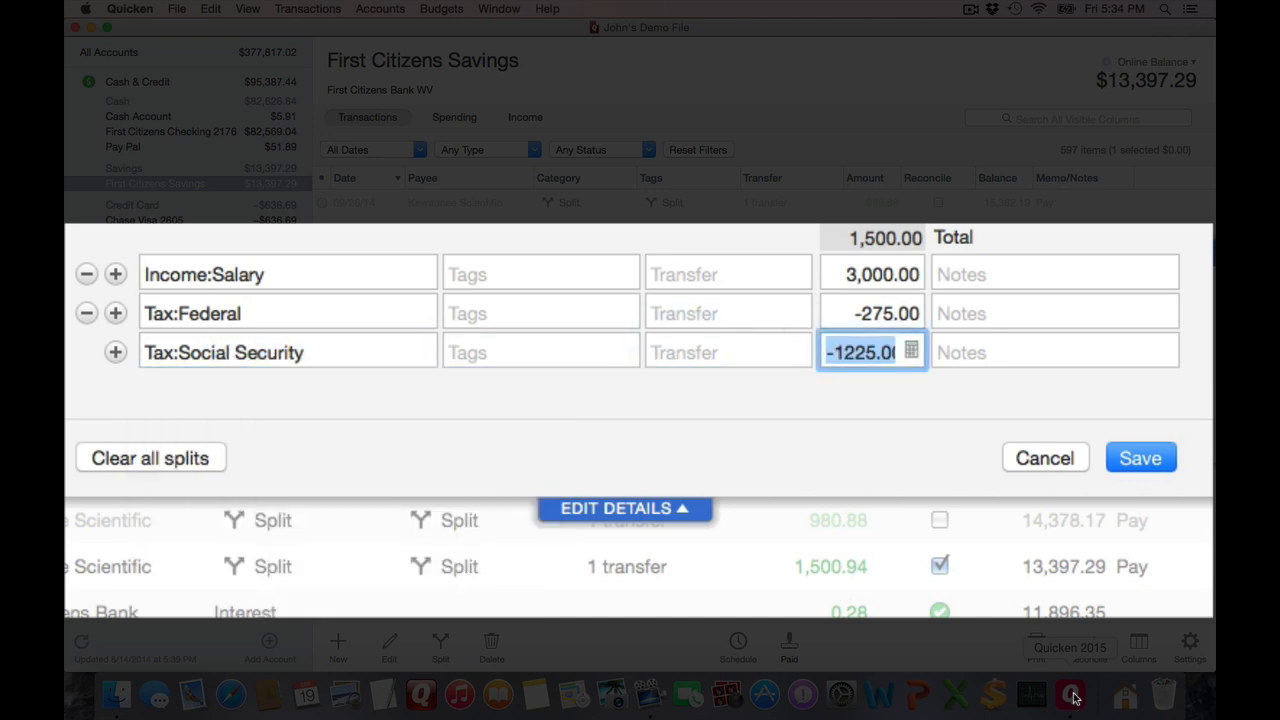
pyautogui.write('150.00')
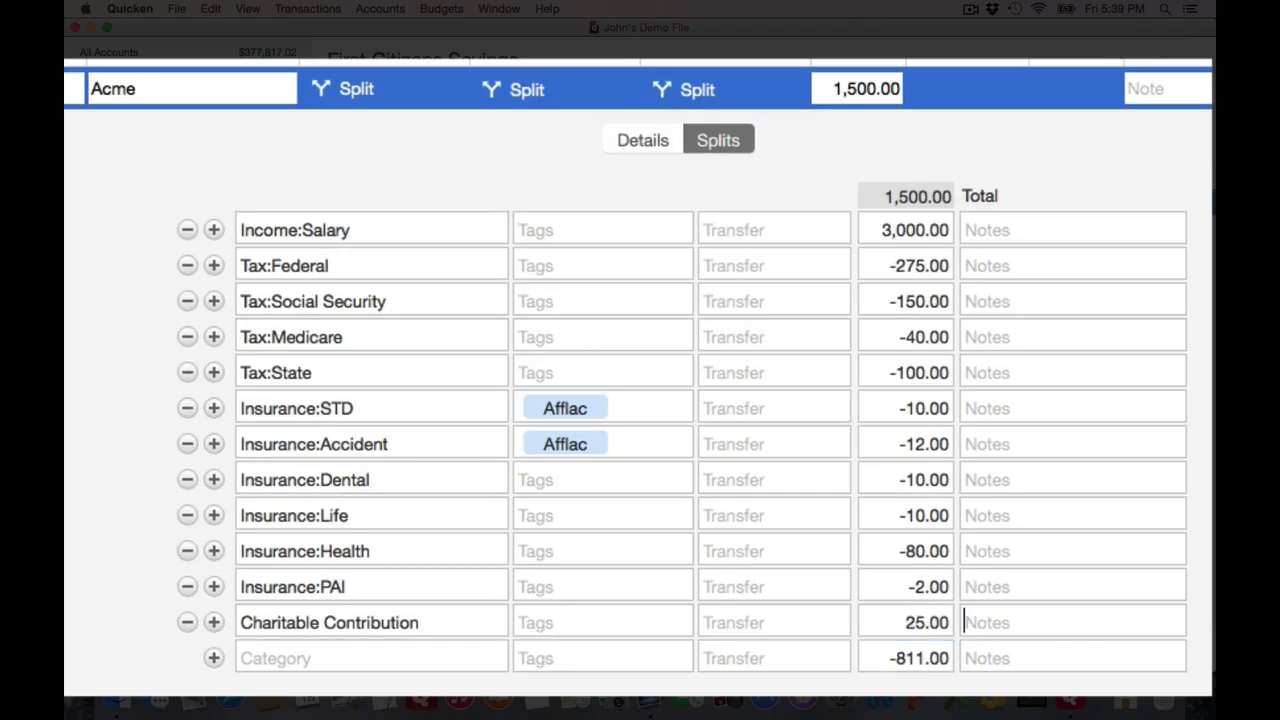
# Step: Add an Investment split transferring the remaining -836.00 to the 401k Account
pyautogui.click(370, 658)
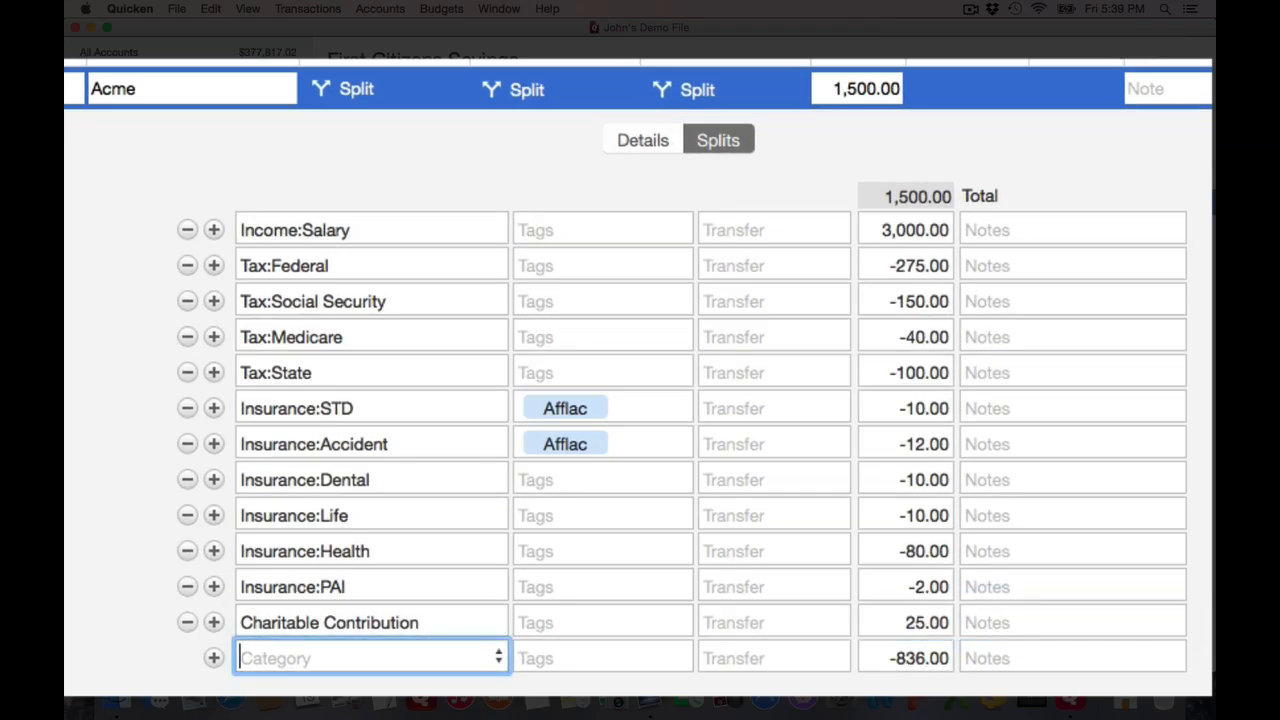
pyautogui.write('Investment')
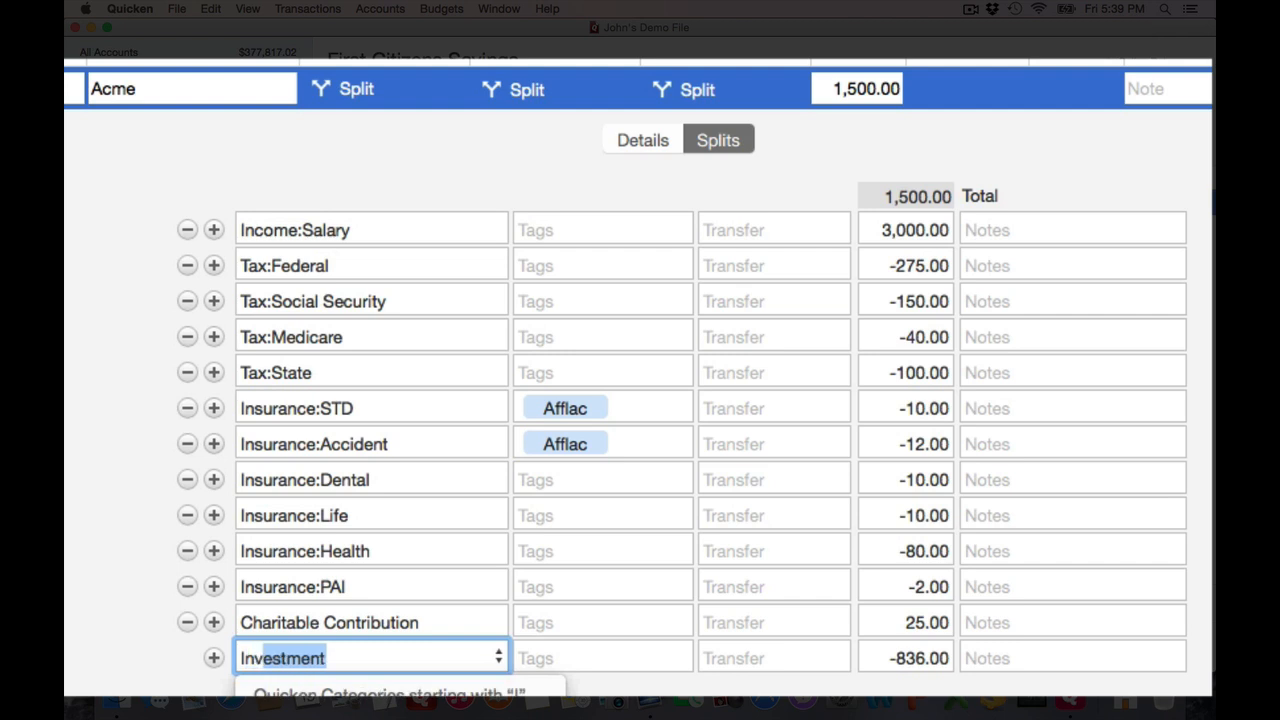
pyautogui.write(':401k')
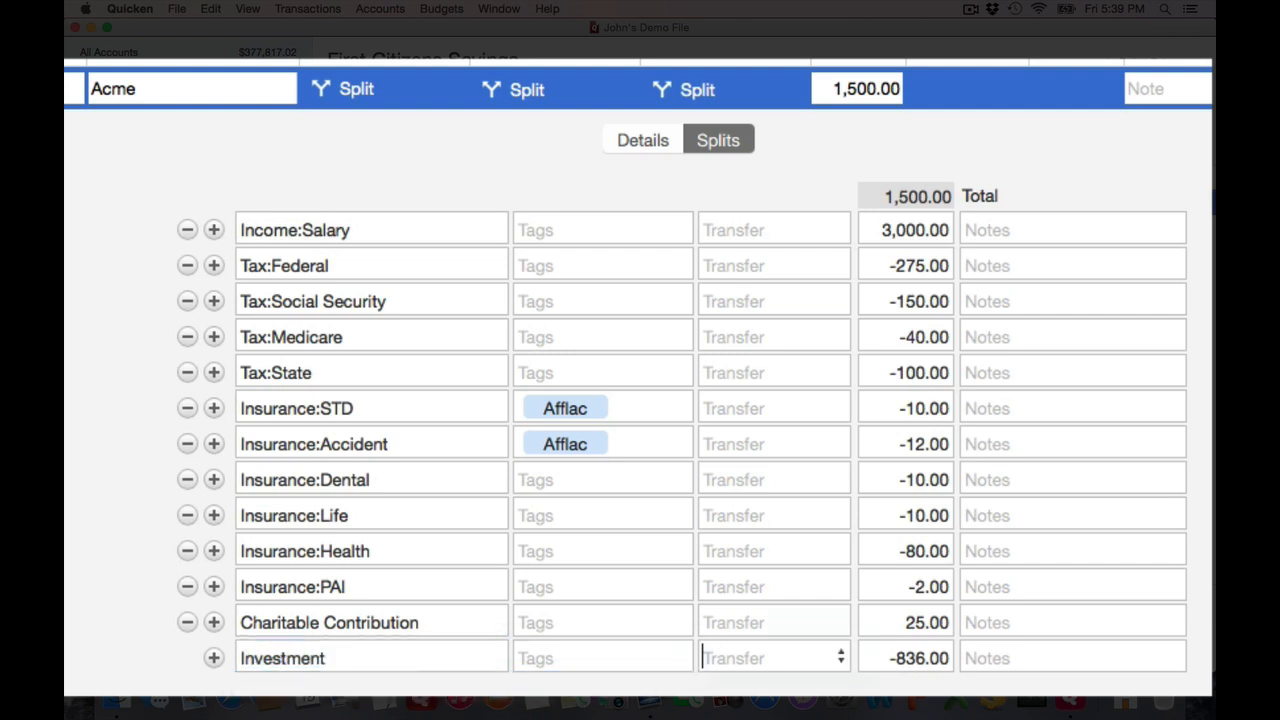
pyautogui.click(772, 656)
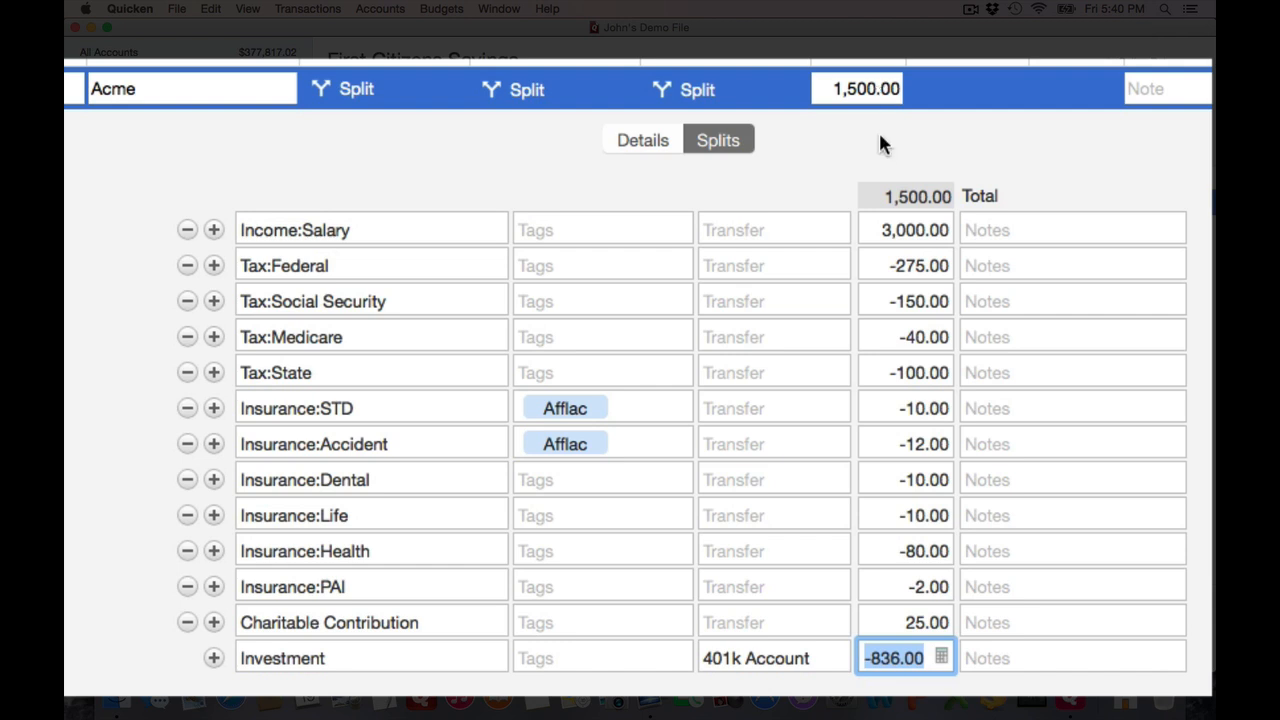
pyautogui.moveTo(804, 260)
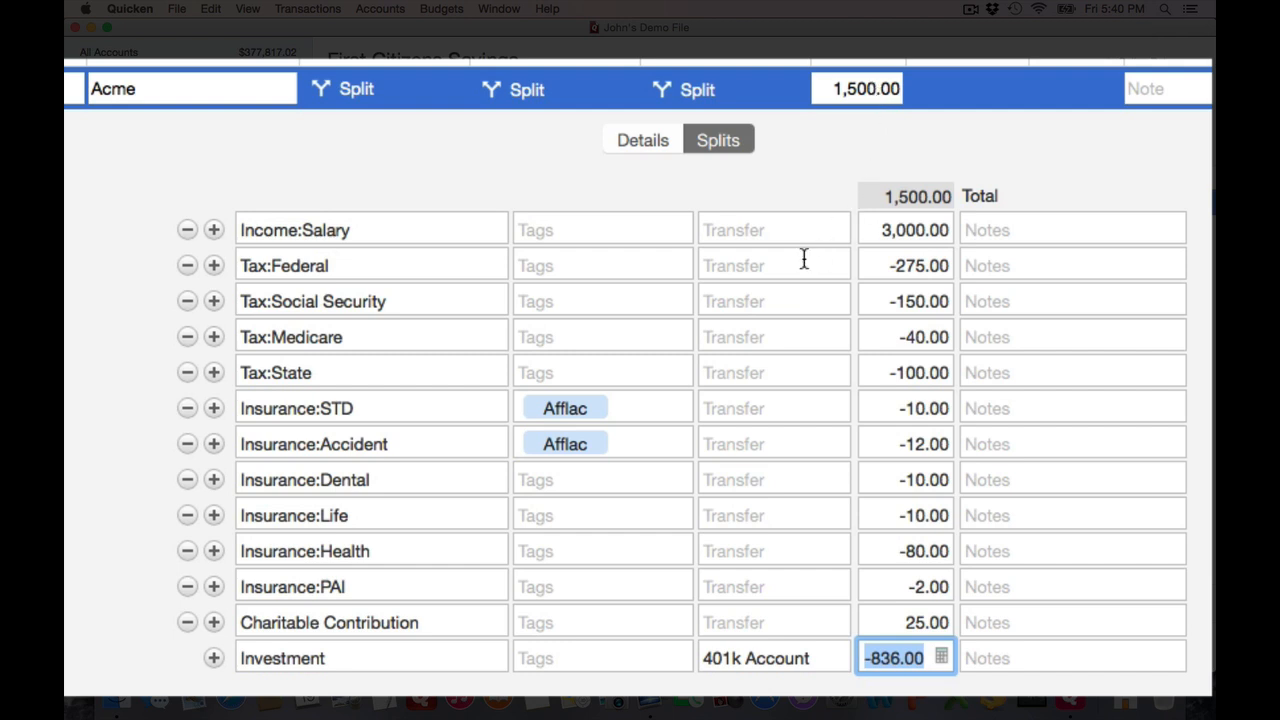
pyautogui.moveTo(876, 268)
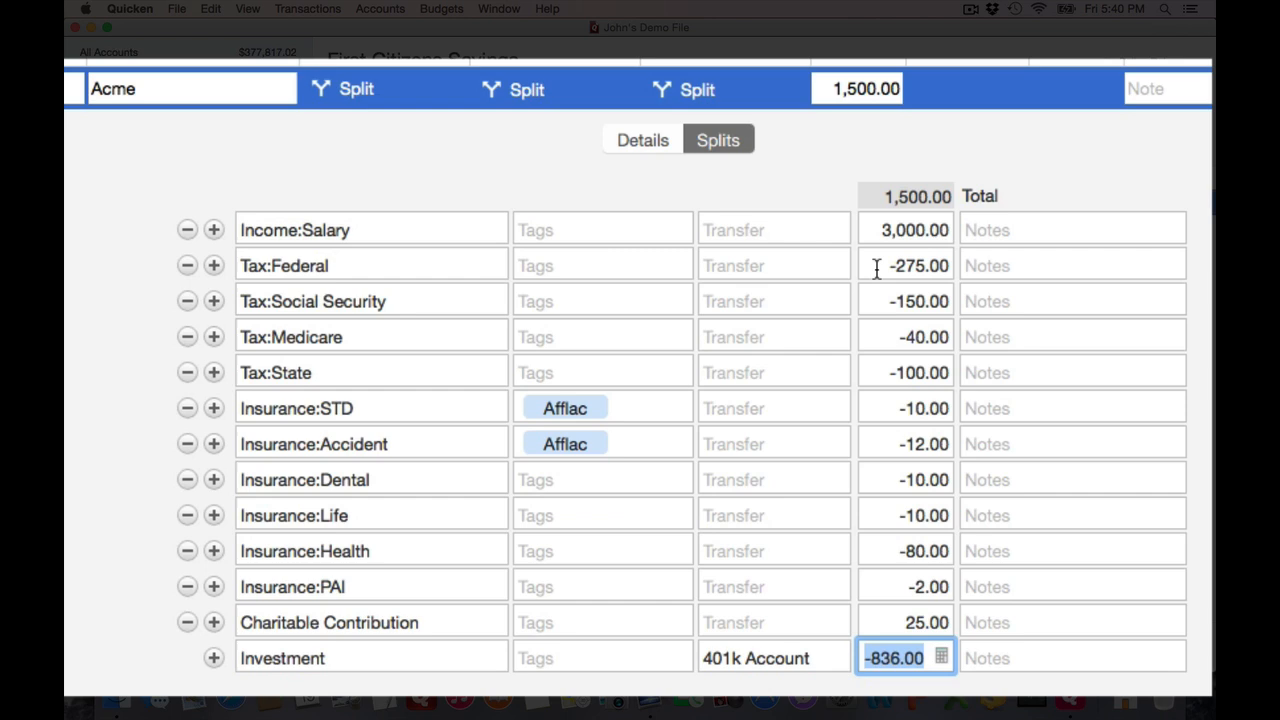
pyautogui.moveTo(892, 324)
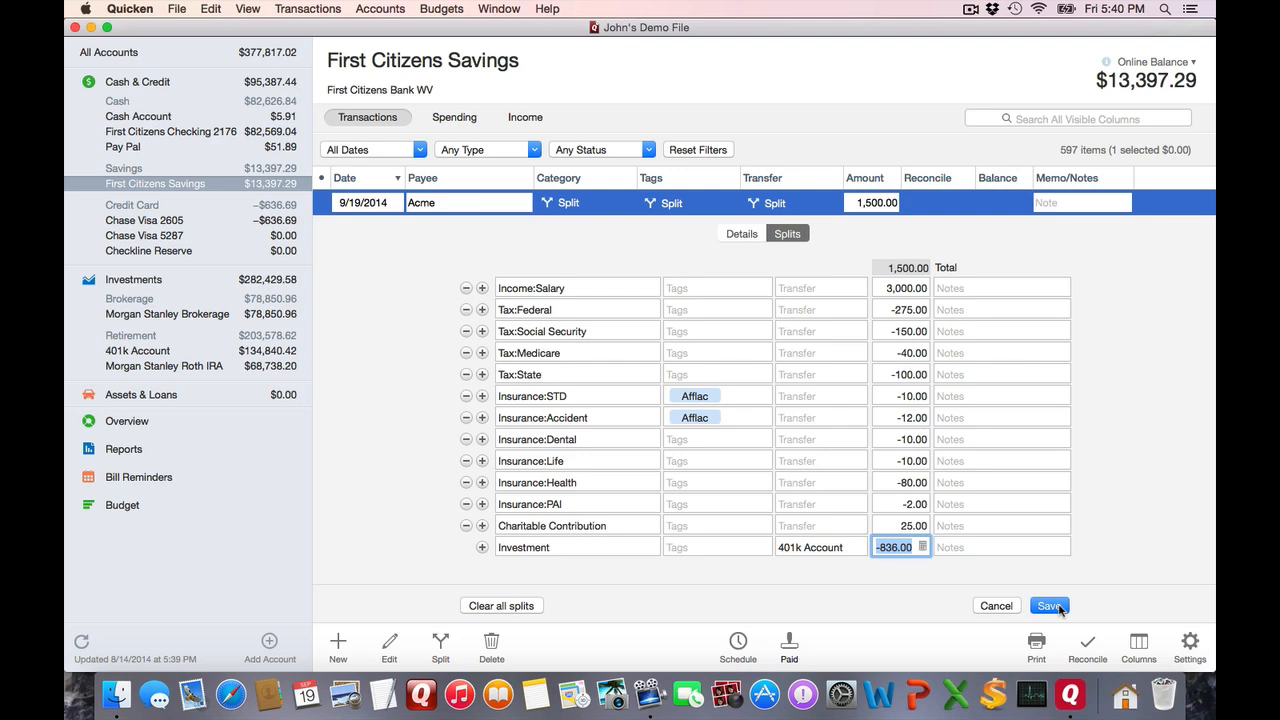
# Step: Save the split so the Acme 1,500.00 paycheck is scheduled in the savings register
pyautogui.click(1048, 604)
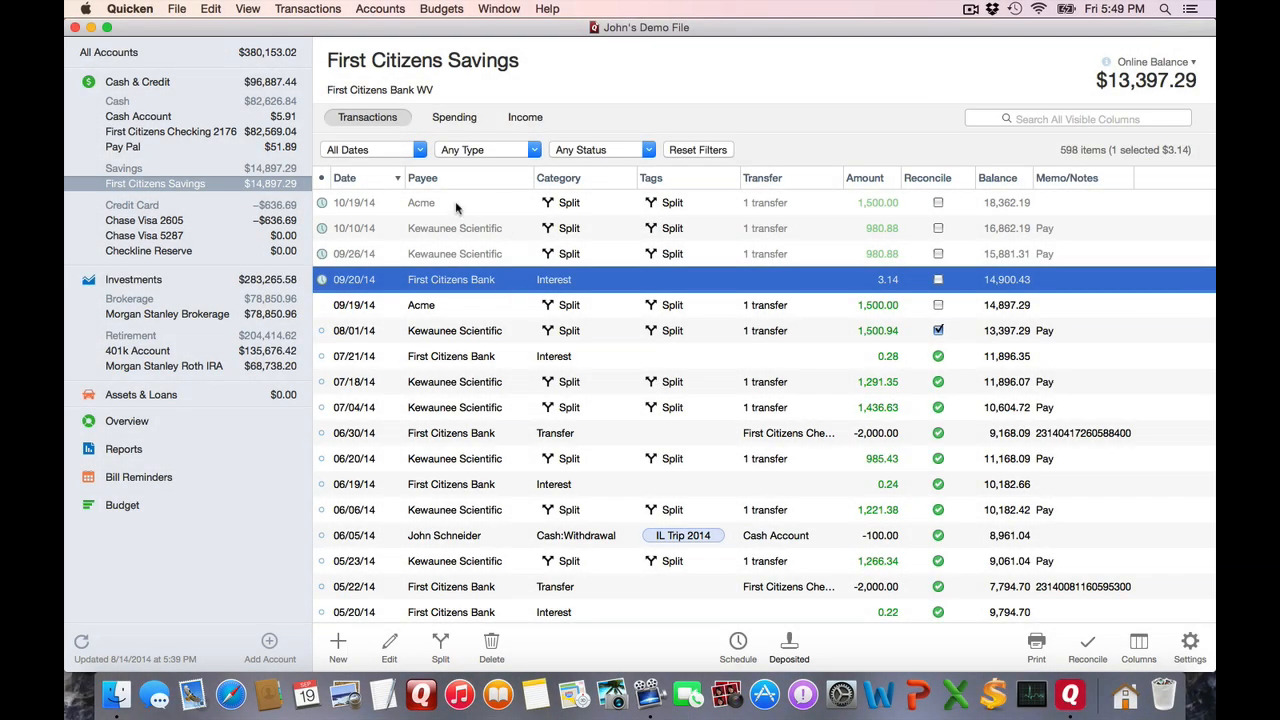
# Step: Expand the 10/19/14 Acme paycheck's split lines and start recording it as deposited
pyautogui.click(420, 202)
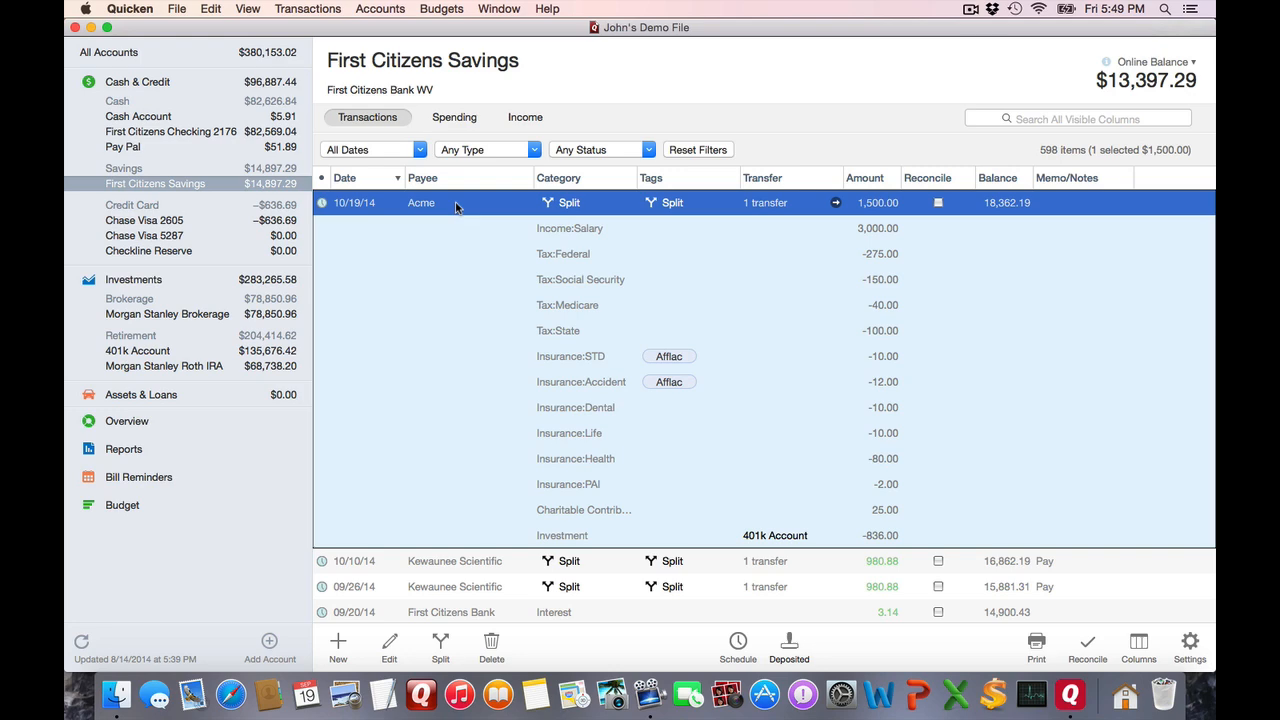
pyautogui.moveTo(828, 642)
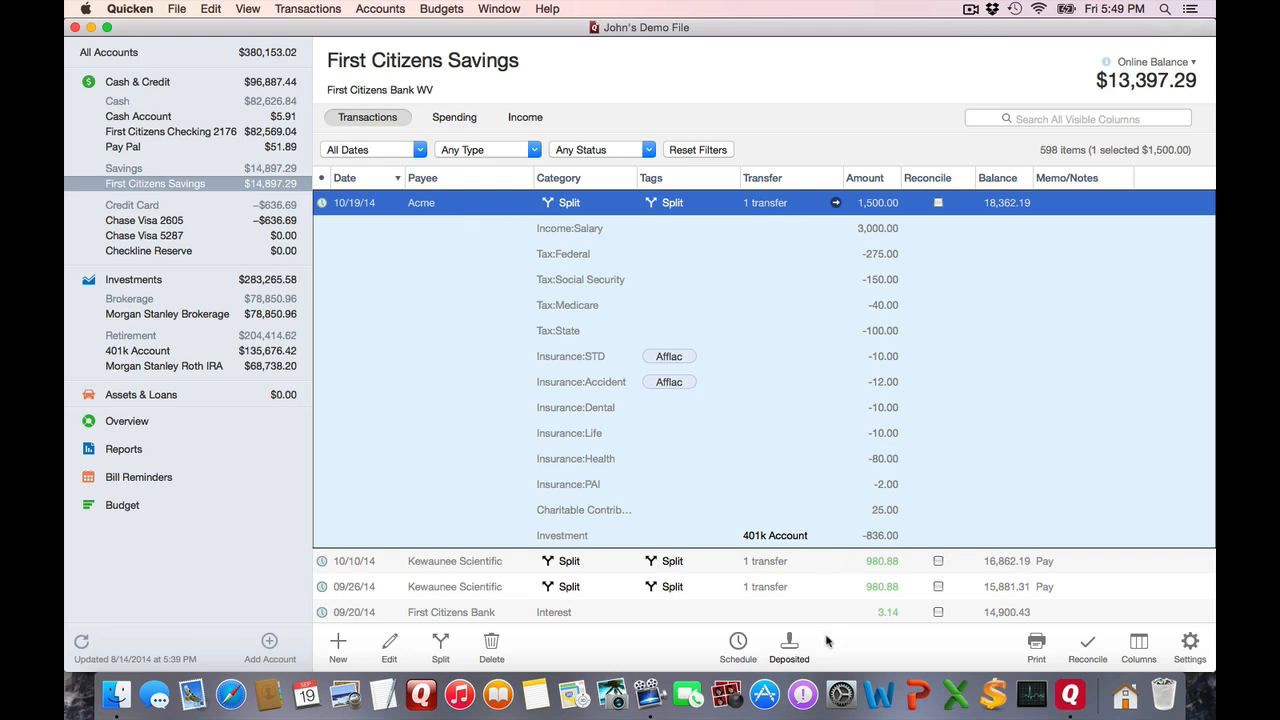
pyautogui.click(788, 640)
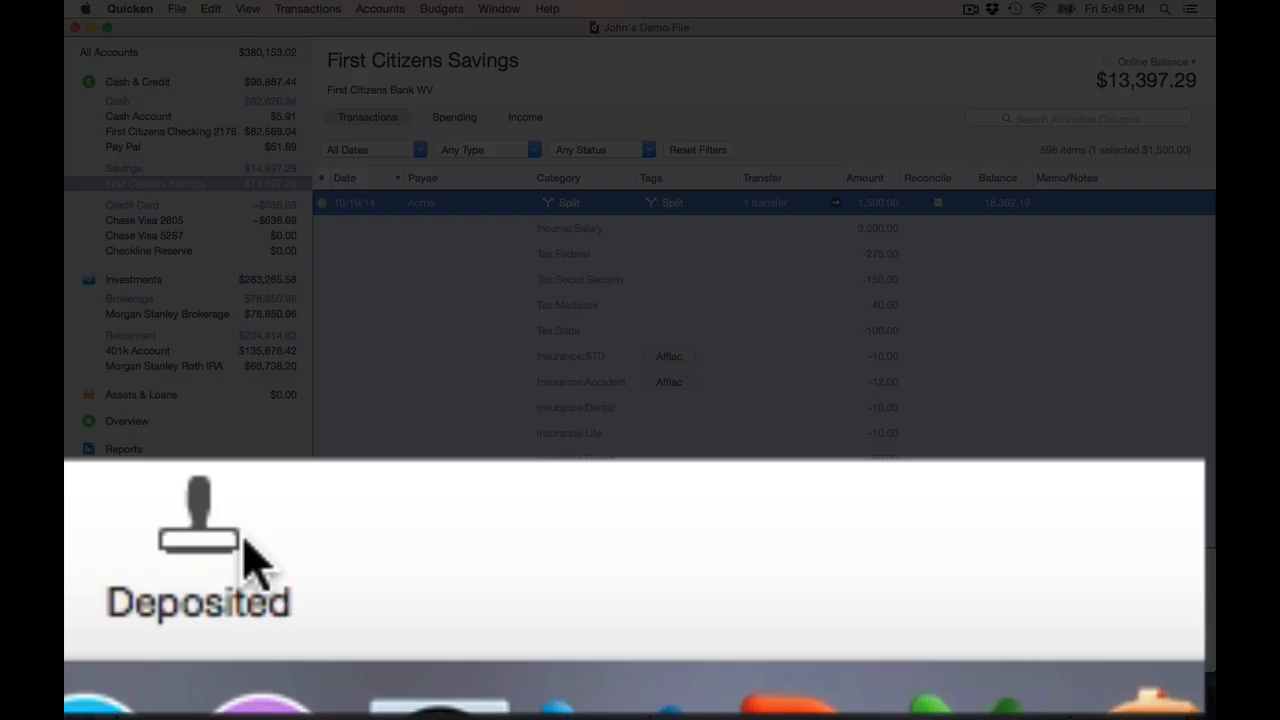
pyautogui.moveTo(200, 530)
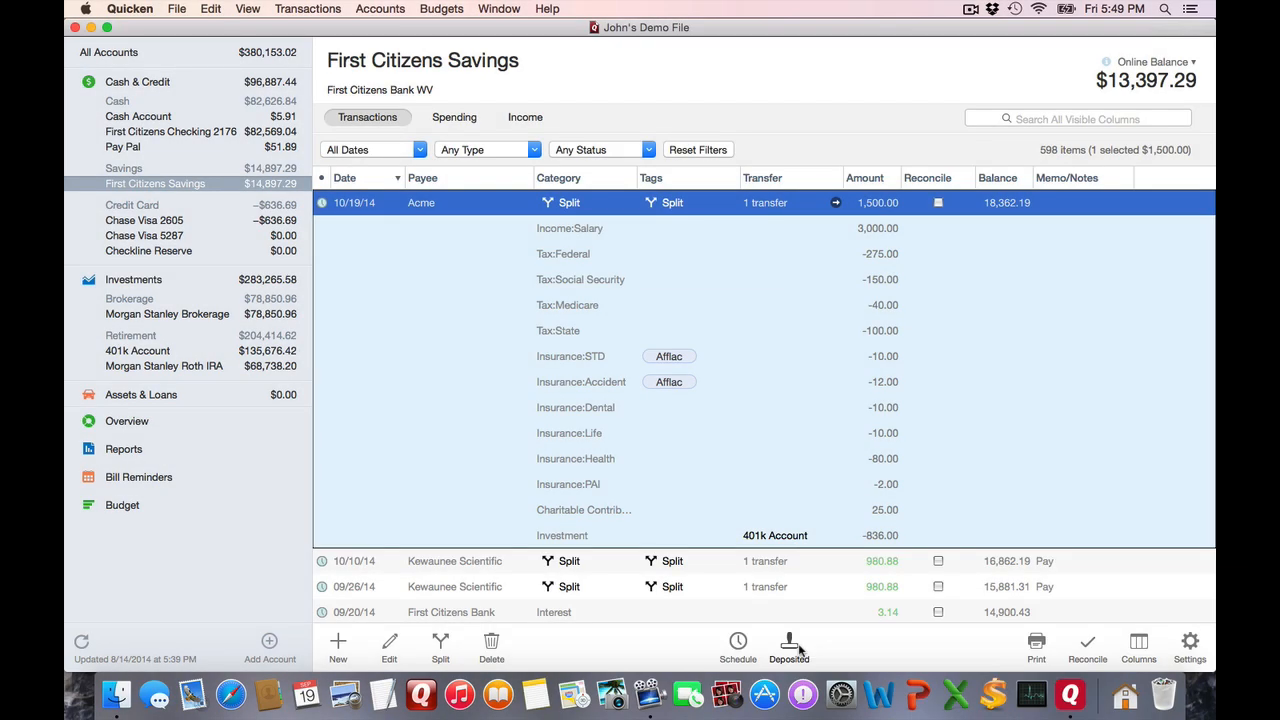
pyautogui.moveTo(602, 390)
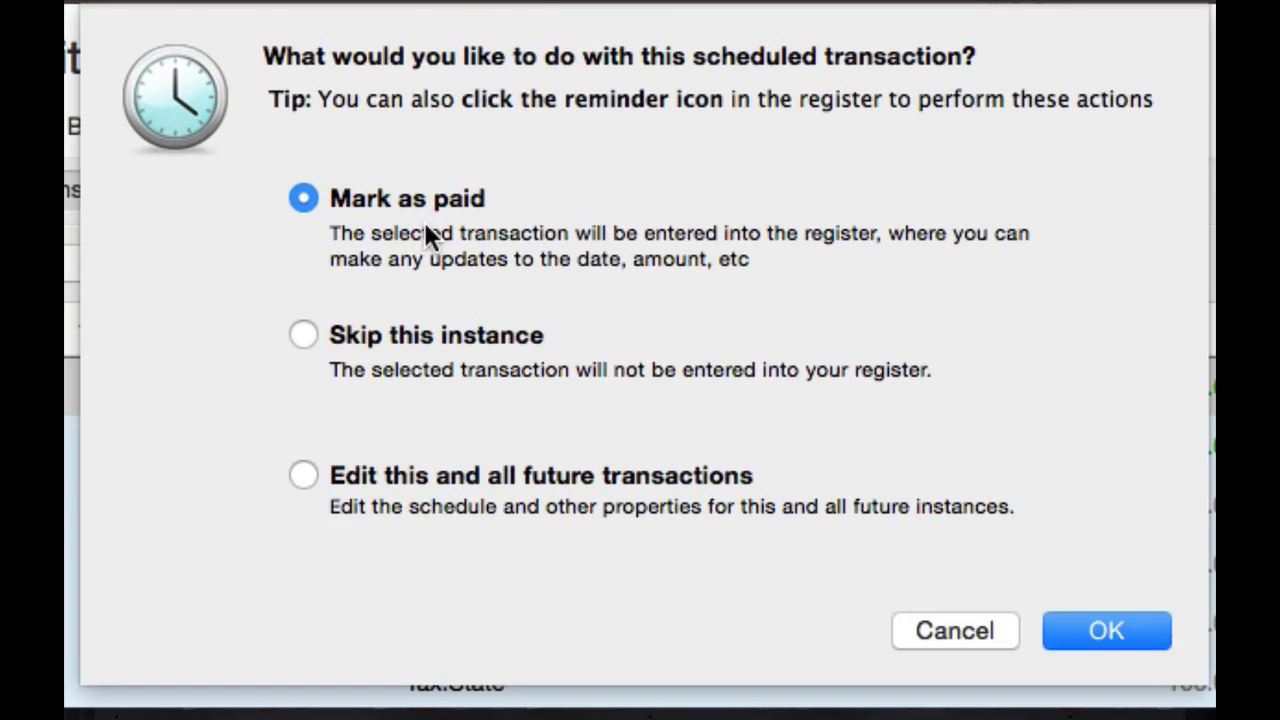
# Step: Mark the 10/19/2014 Acme paycheck as paid and select its 1,500.00 amount for editing
pyautogui.click(1106, 630)
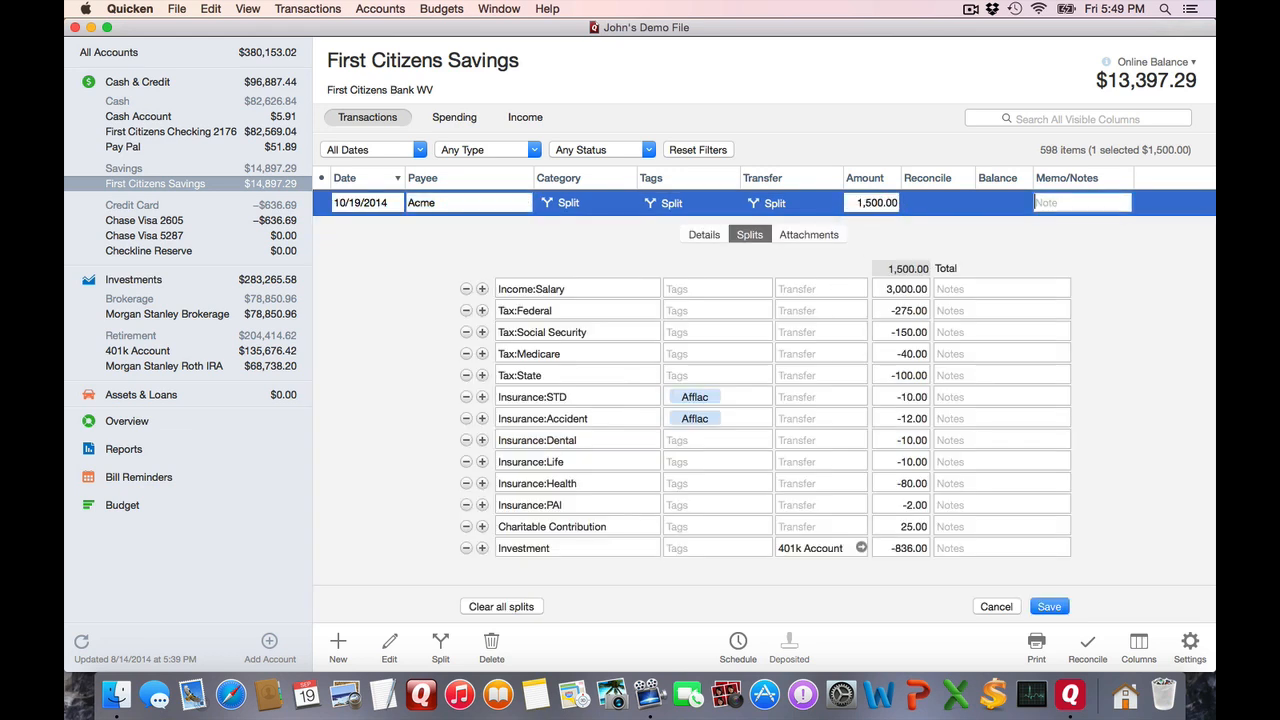
pyautogui.click(864, 202)
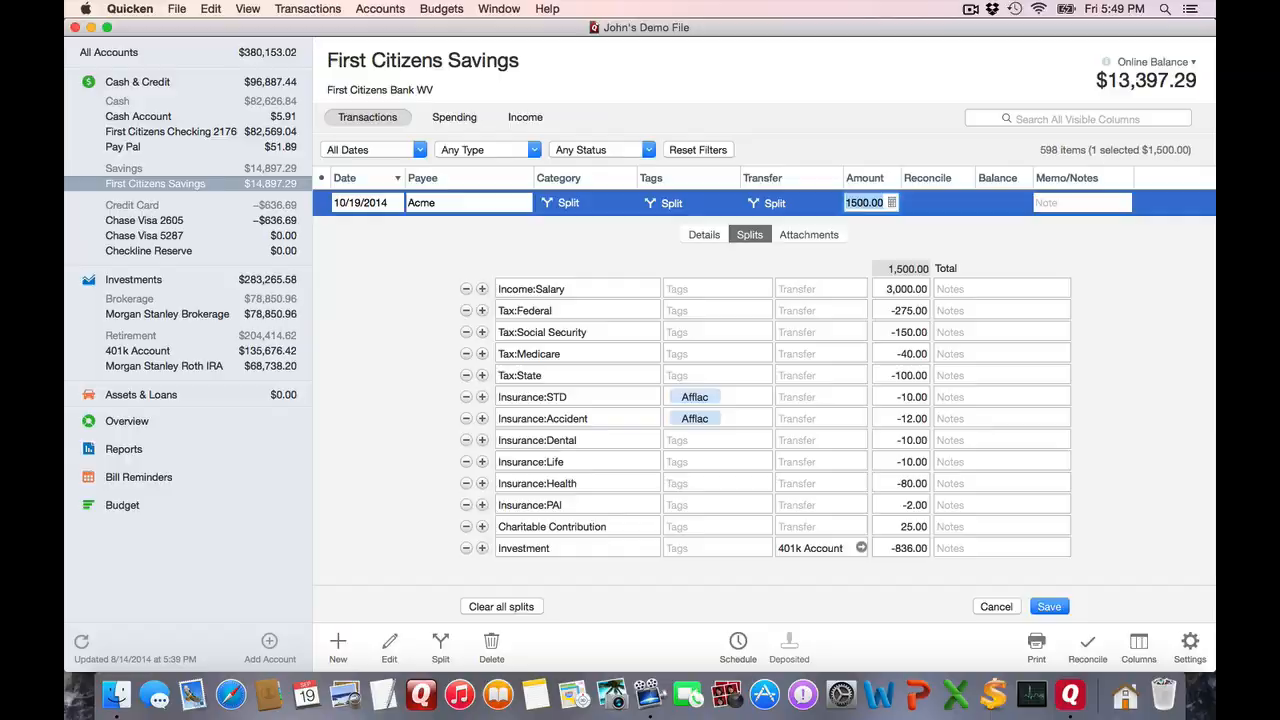